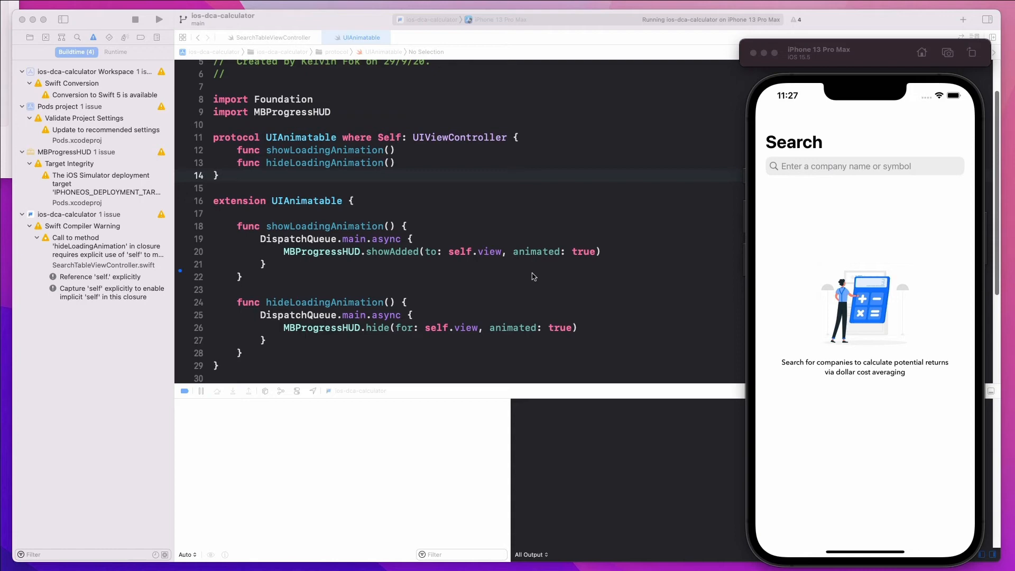
{"action": "mouse_move", "coordinate": [472, 273]}
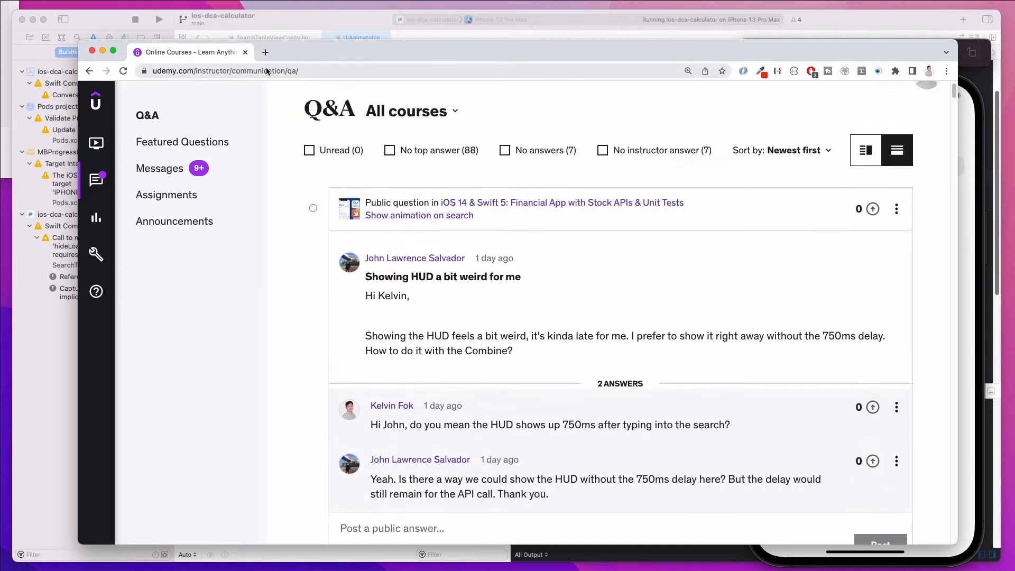
{"action": "mouse_move", "coordinate": [677, 268]}
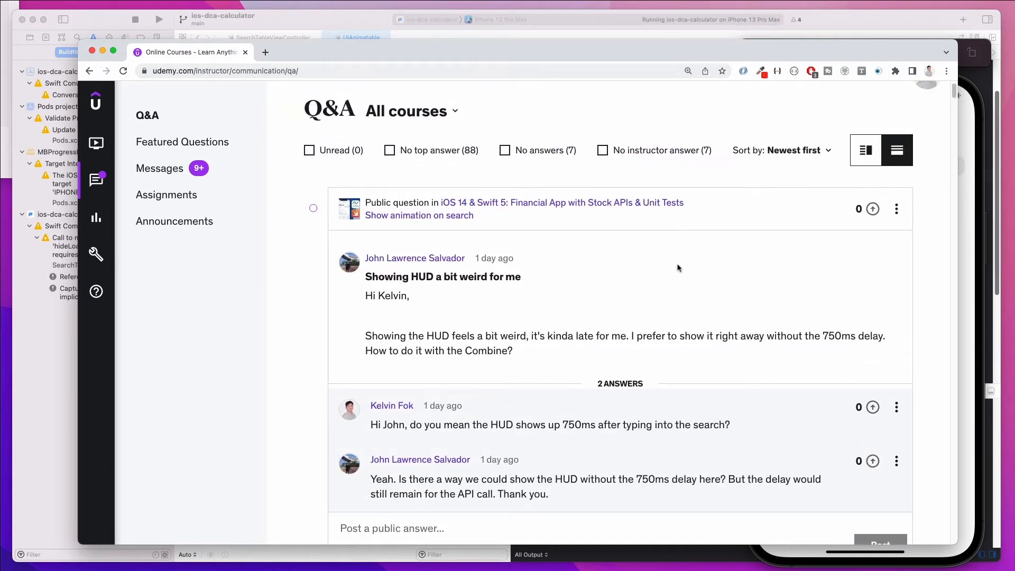
Step: Scroll the Udemy Q&A to the HUD-delay question and highlight the HUD words in the replies
{"action": "scroll", "scroll_direction": "down", "scroll_amount": 3}
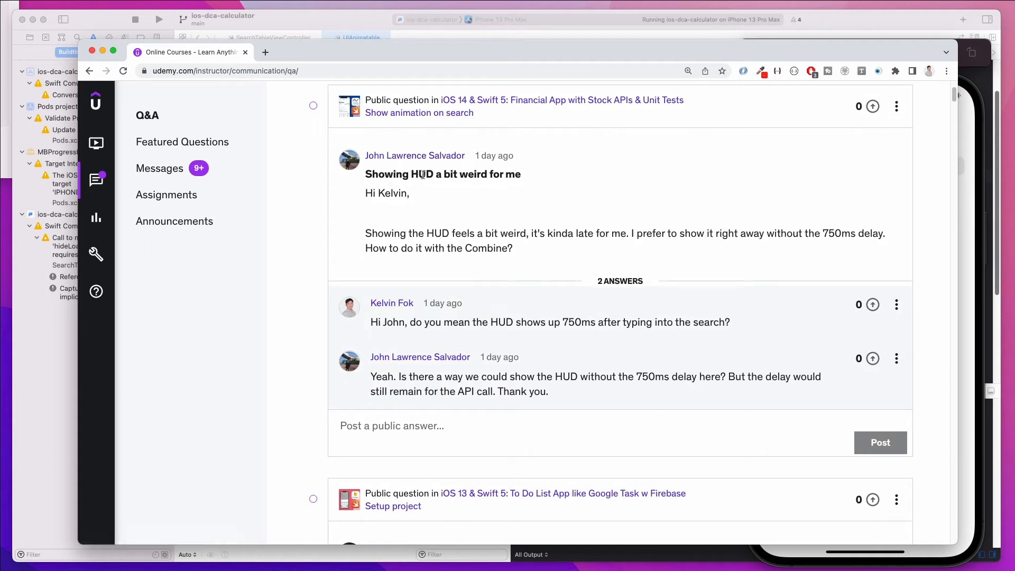
{"action": "mouse_move", "coordinate": [443, 196]}
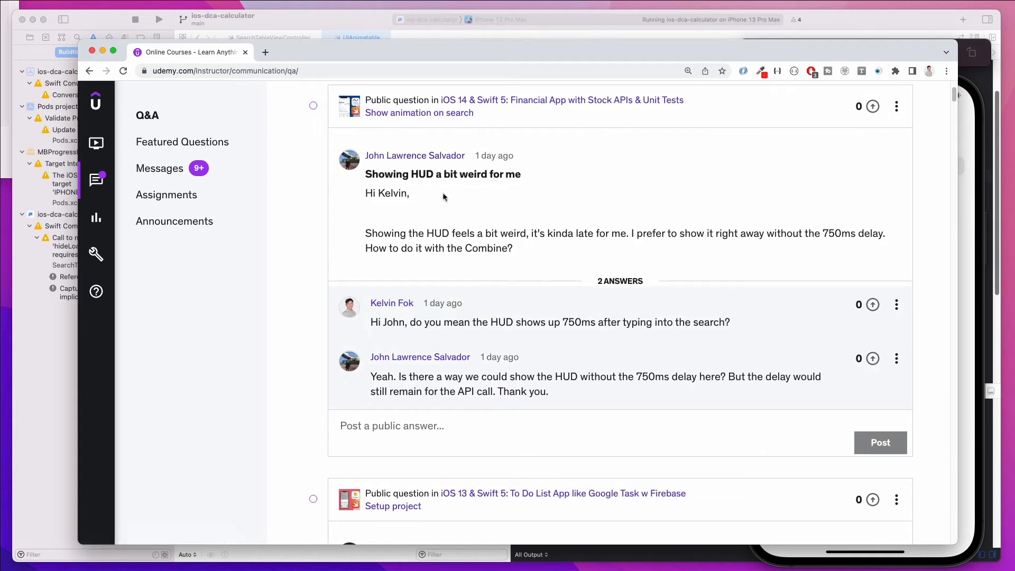
{"action": "mouse_move", "coordinate": [524, 236]}
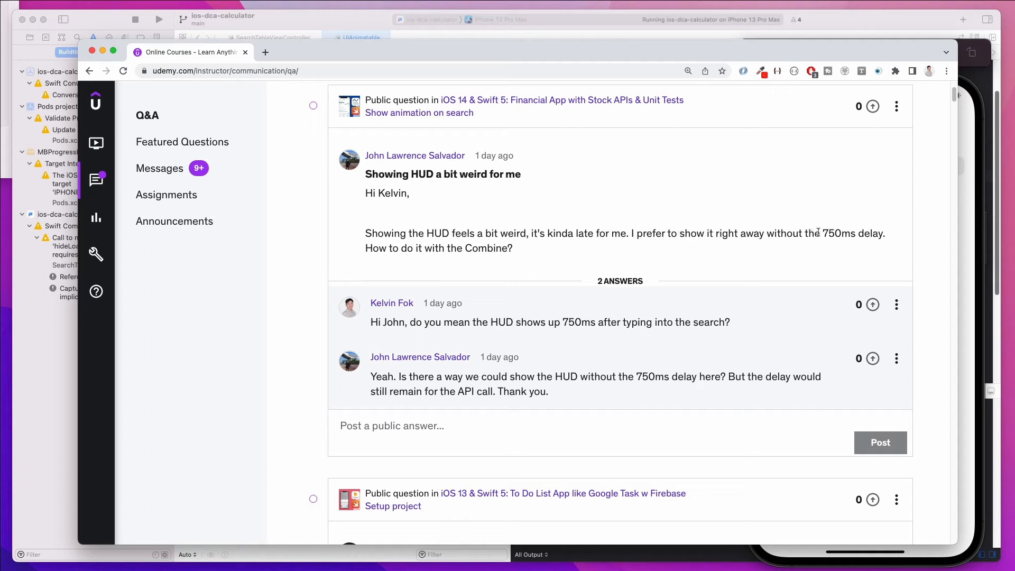
{"action": "mouse_move", "coordinate": [391, 263]}
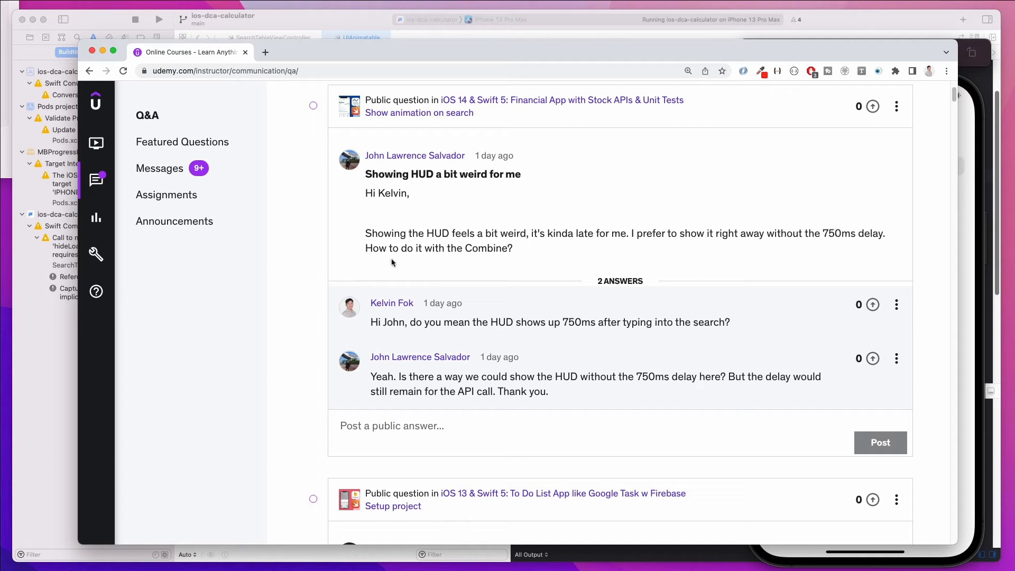
{"action": "mouse_move", "coordinate": [447, 370]}
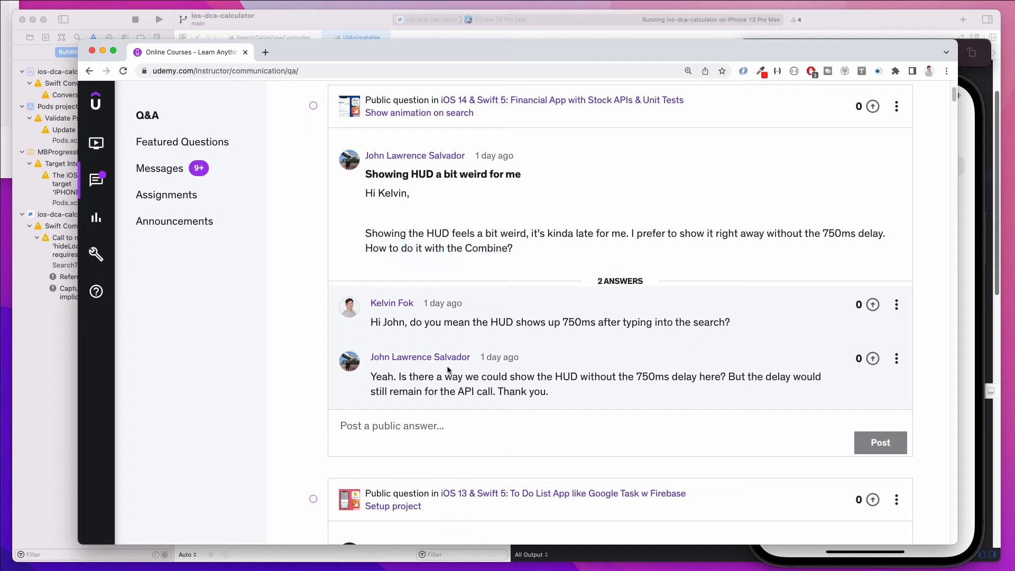
{"action": "double_click", "coordinate": [457, 323]}
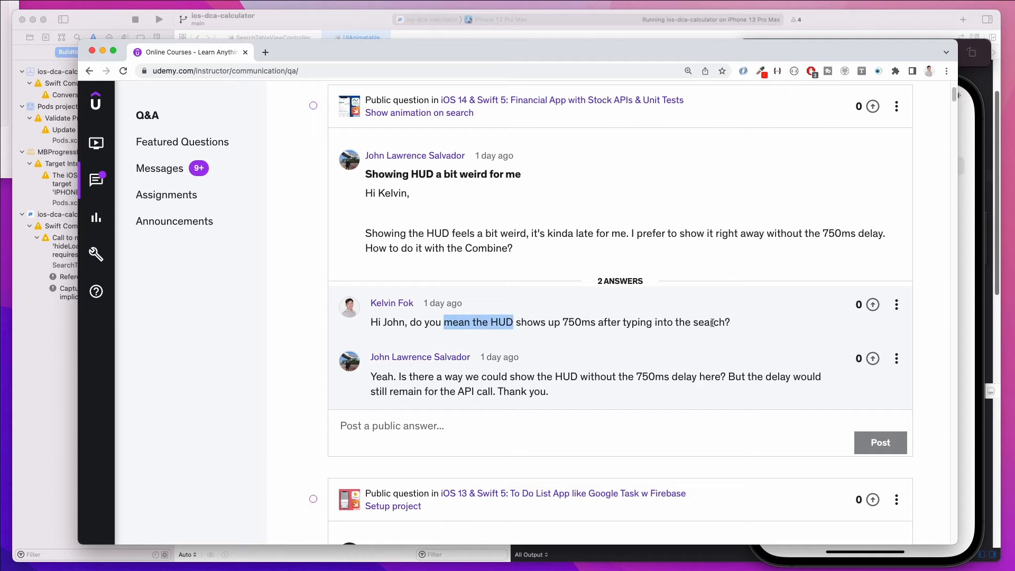
{"action": "mouse_move", "coordinate": [553, 375]}
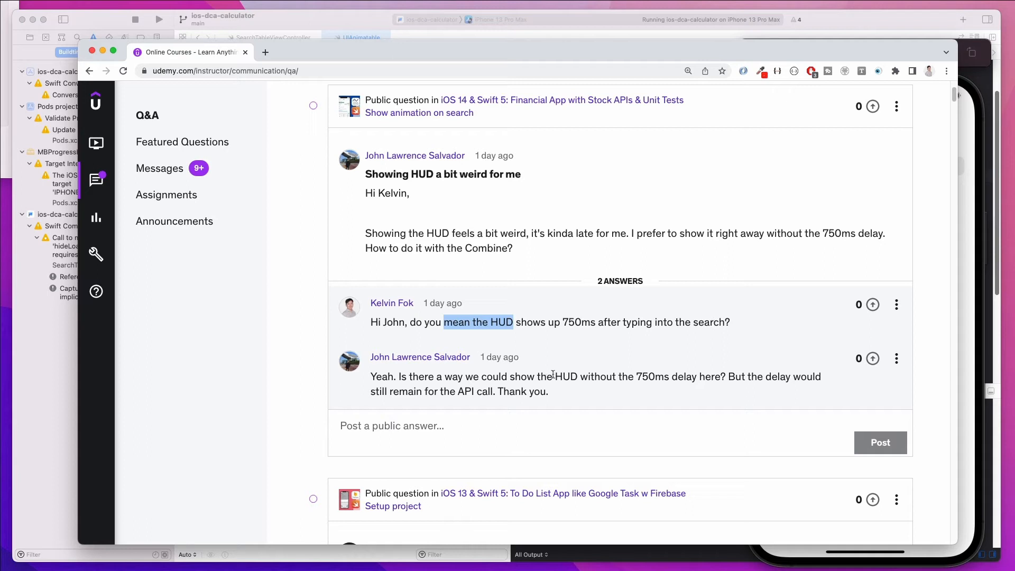
{"action": "double_click", "coordinate": [565, 376]}
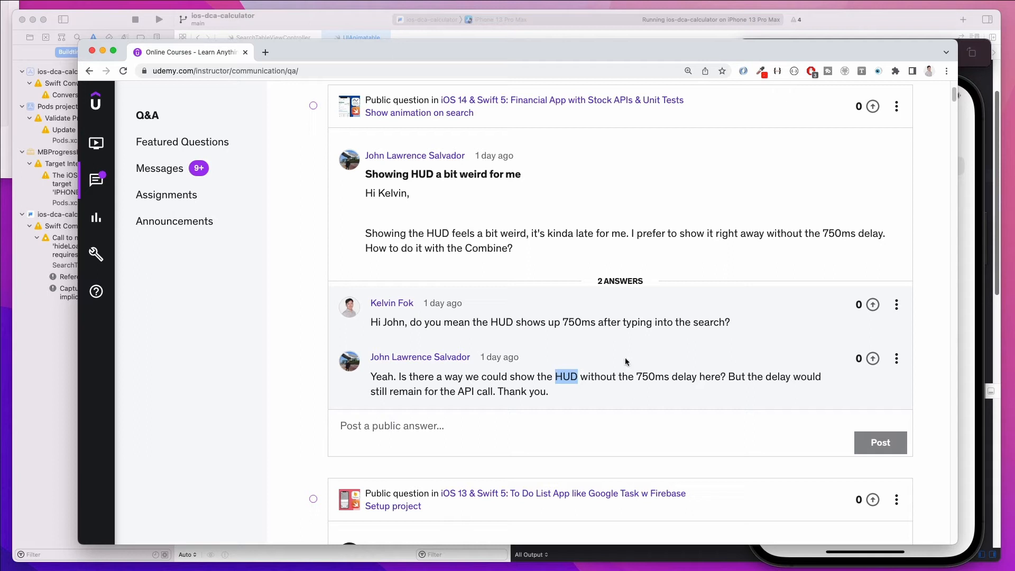
{"action": "mouse_move", "coordinate": [256, 184]}
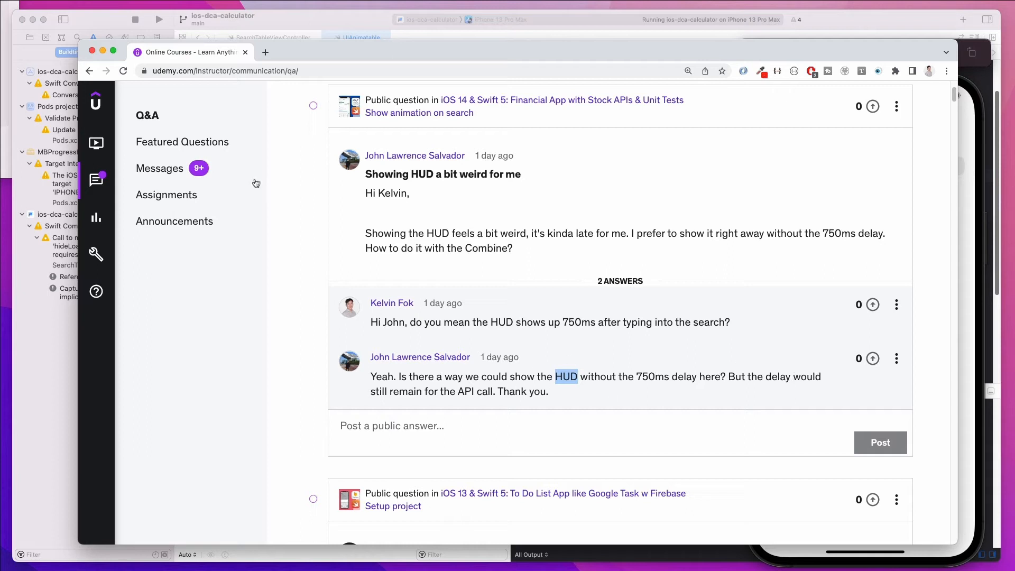
{"action": "mouse_move", "coordinate": [326, 26]}
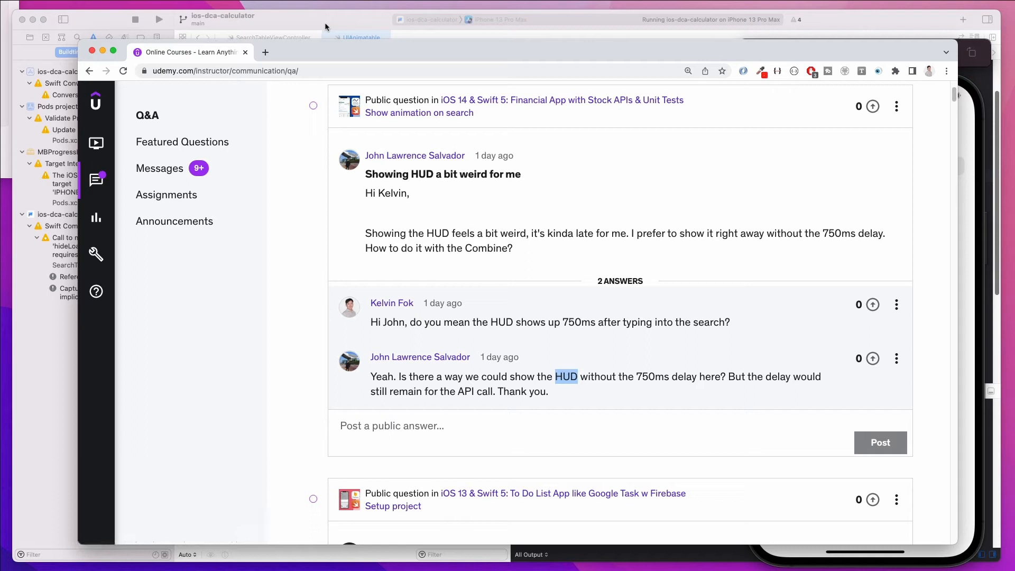
{"action": "mouse_move", "coordinate": [469, 460]}
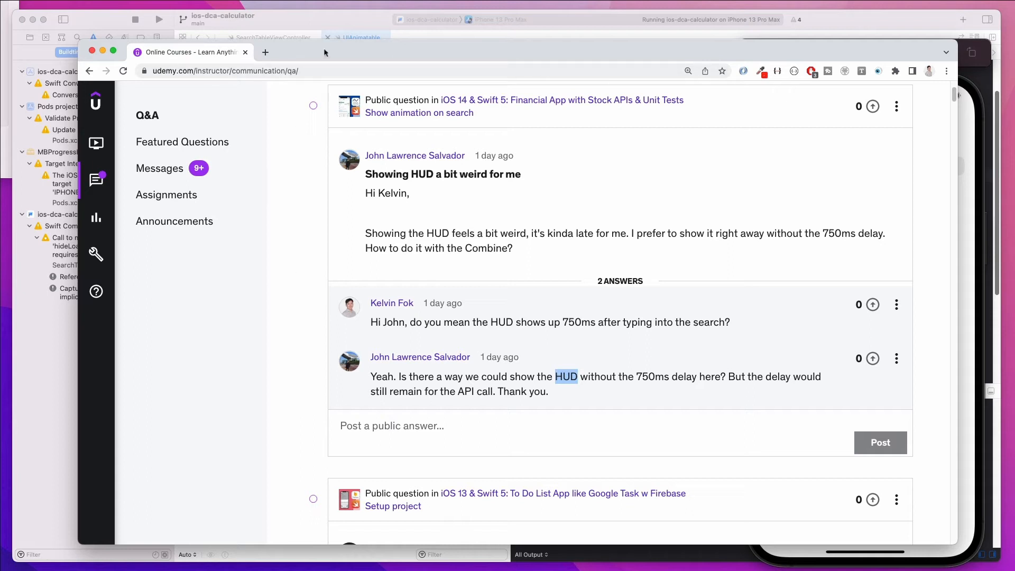
{"action": "mouse_move", "coordinate": [583, 216]}
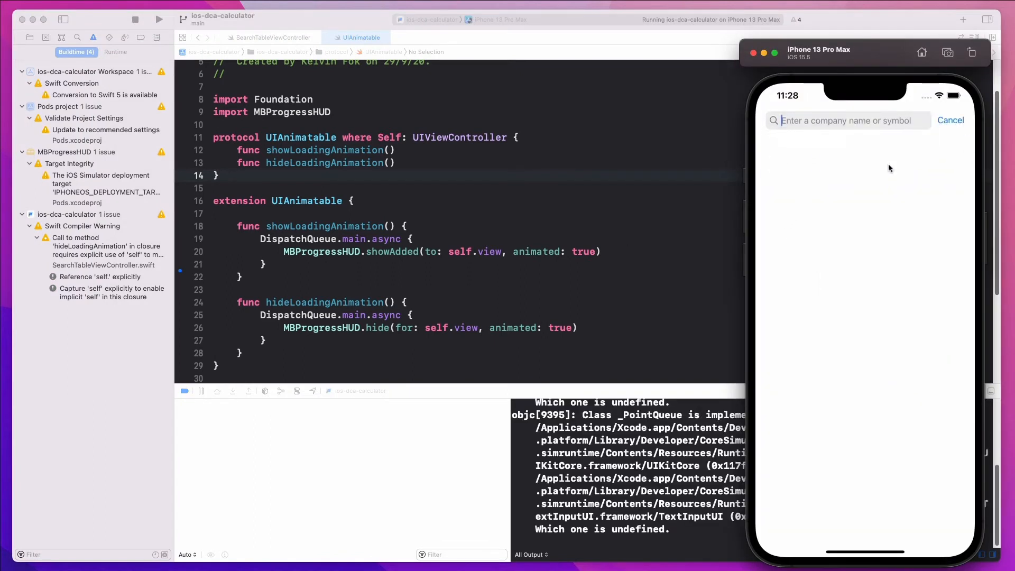
{"action": "mouse_move", "coordinate": [892, 212]}
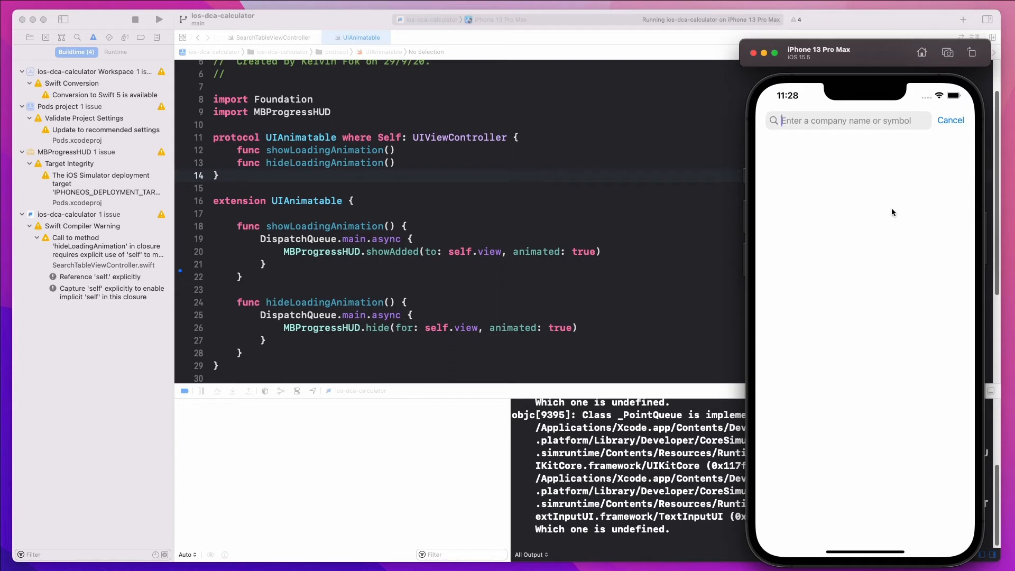
Step: Type T, E, S into the simulator search to list matching tickers like TEAF and TEAM
{"action": "type", "text": "T"}
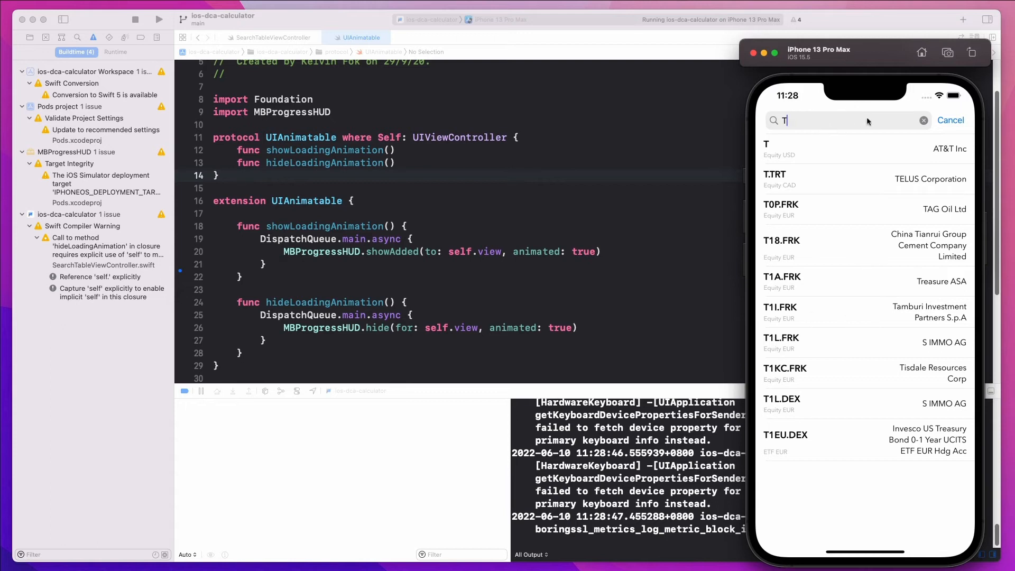
{"action": "type", "text": "E"}
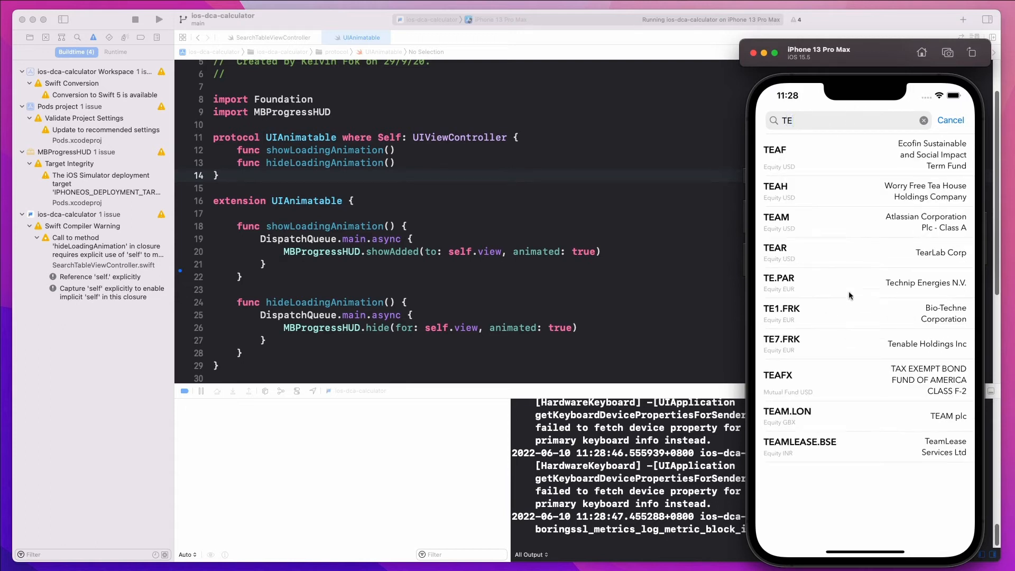
{"action": "mouse_move", "coordinate": [868, 328]}
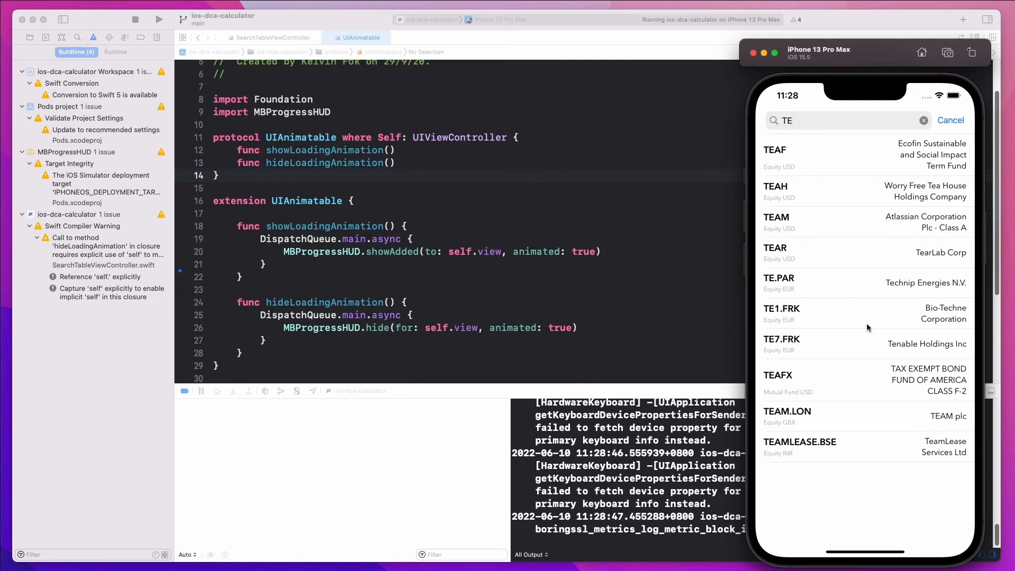
{"action": "mouse_move", "coordinate": [828, 153]}
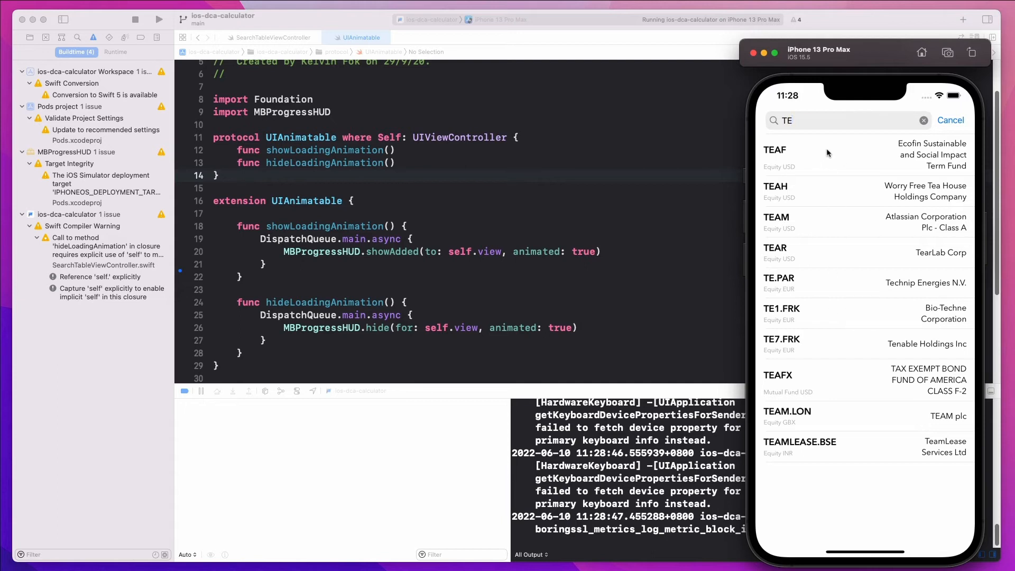
{"action": "type", "text": "S"}
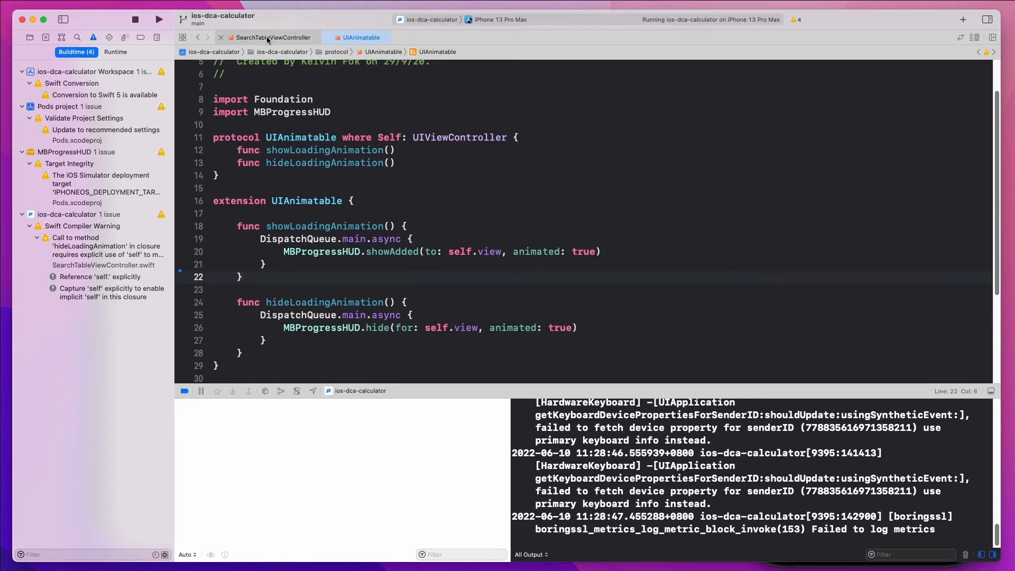
Step: Open SearchTableViewController and jump to the definition of $searchQuery
{"action": "left_click", "coordinate": [271, 37]}
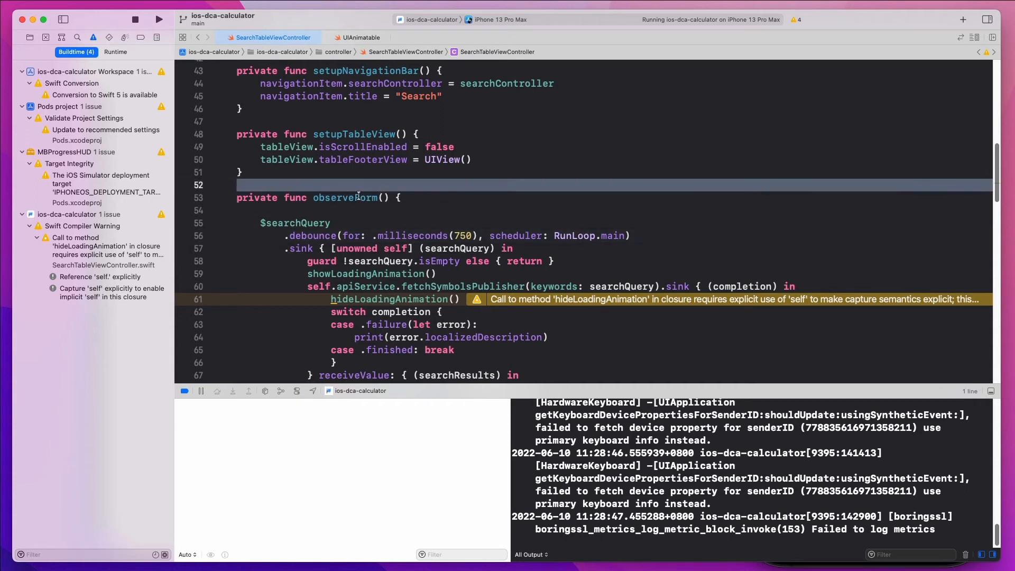
{"action": "left_click", "coordinate": [333, 223]}
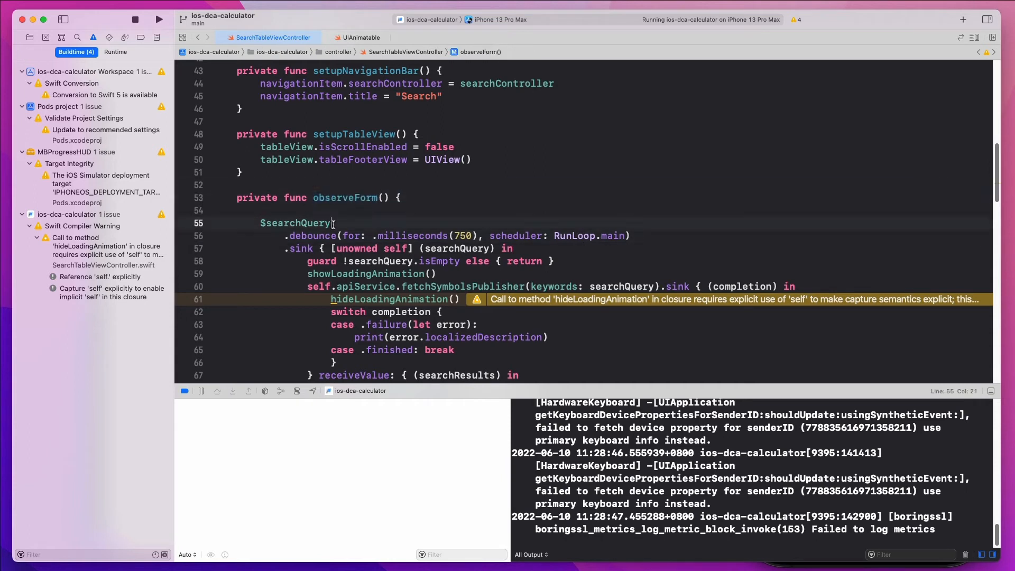
{"action": "right_click", "coordinate": [295, 223]}
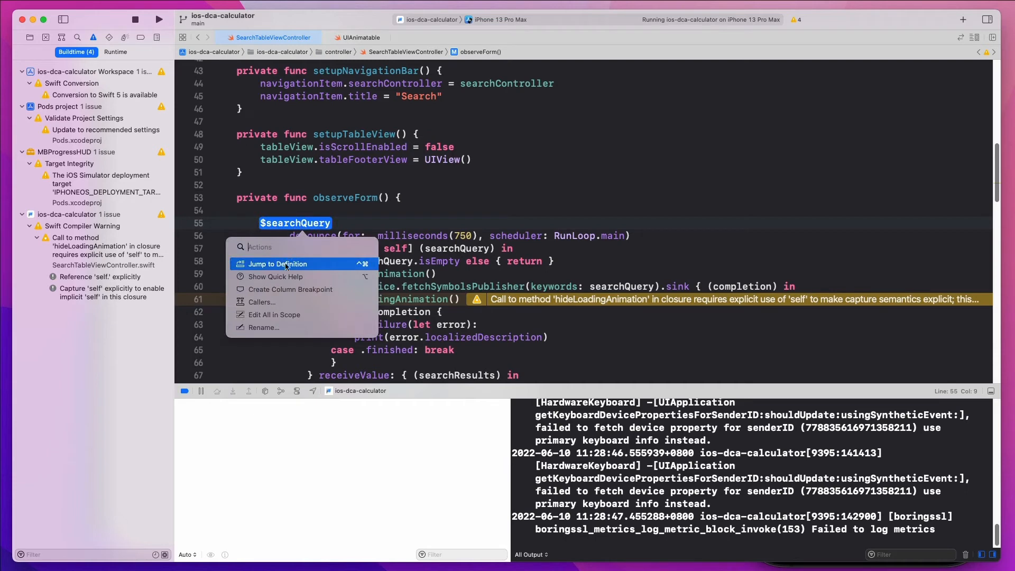
{"action": "left_click", "coordinate": [277, 263]}
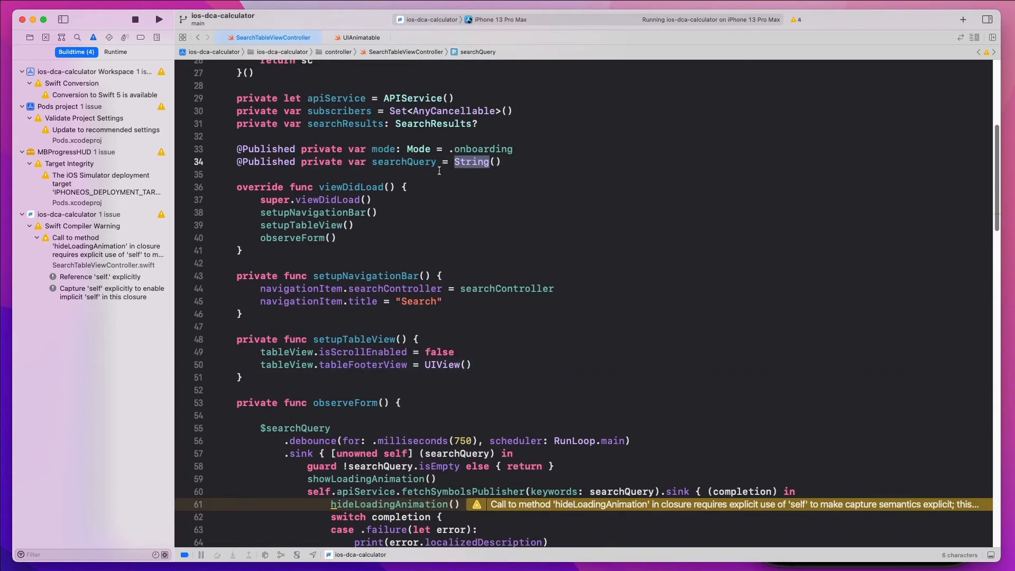
Step: Highlight searchQuery's String type and the 750 ms debounce, then return to observeForm
{"action": "double_click", "coordinate": [402, 162]}
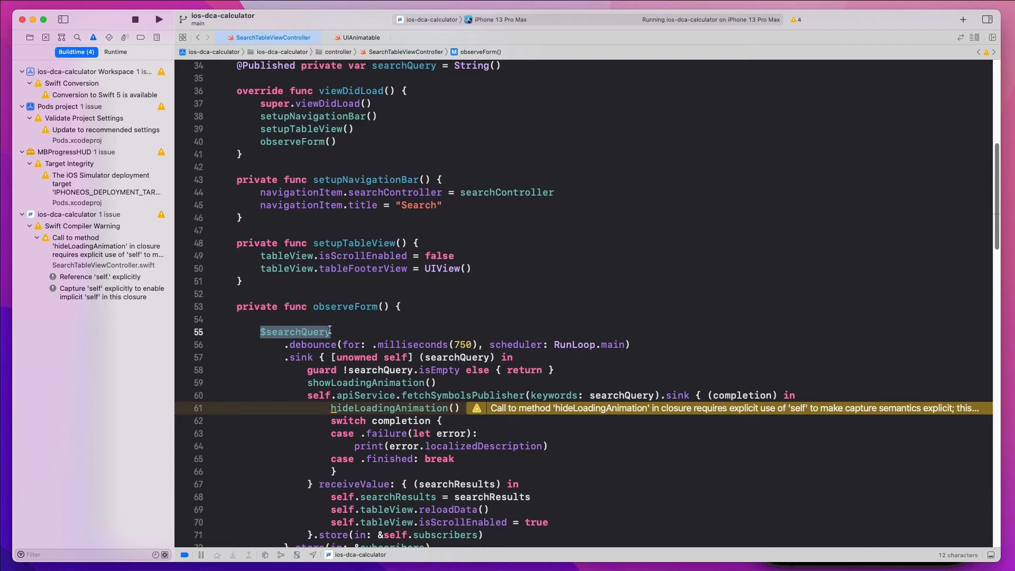
{"action": "left_click_drag", "start_coordinate": [330, 331], "coordinate": [466, 344]}
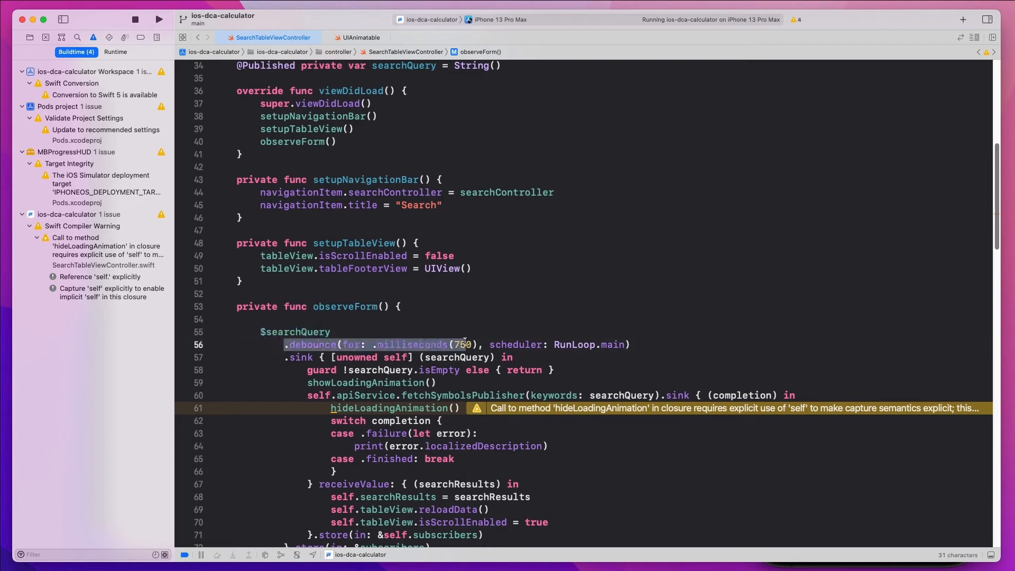
{"action": "left_click", "coordinate": [463, 344]}
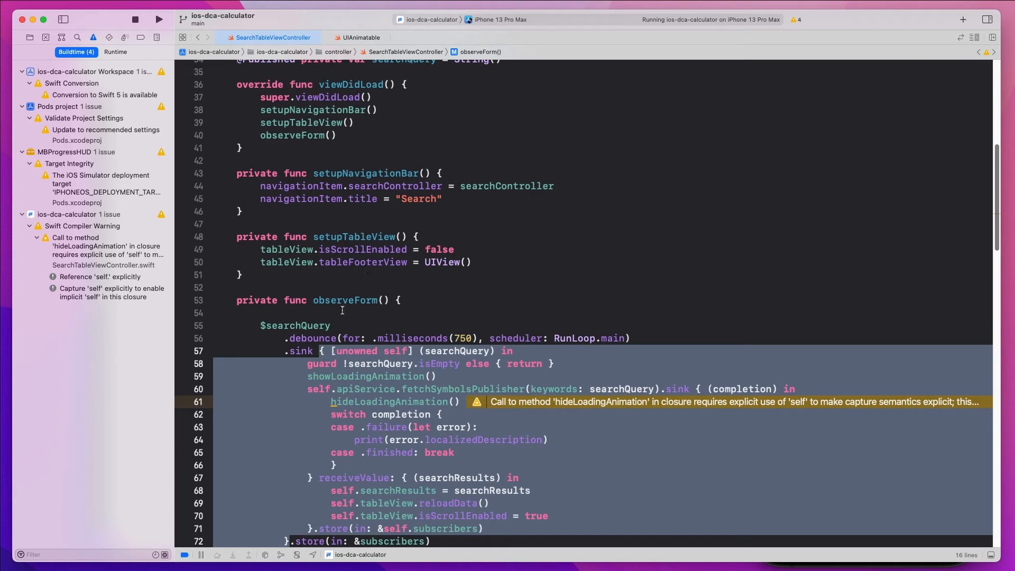
{"action": "left_click", "coordinate": [421, 299]}
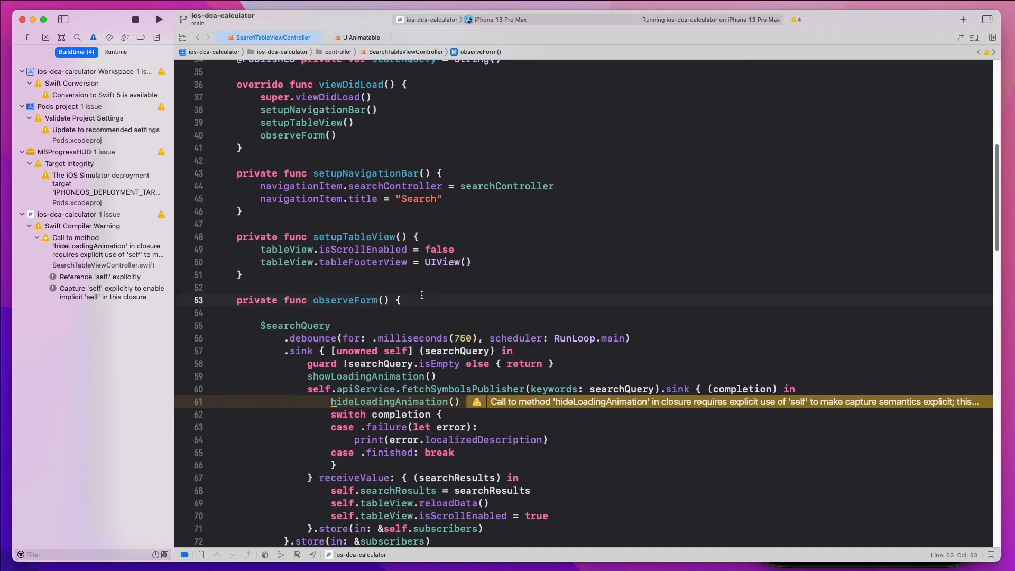
{"action": "mouse_move", "coordinate": [421, 293]}
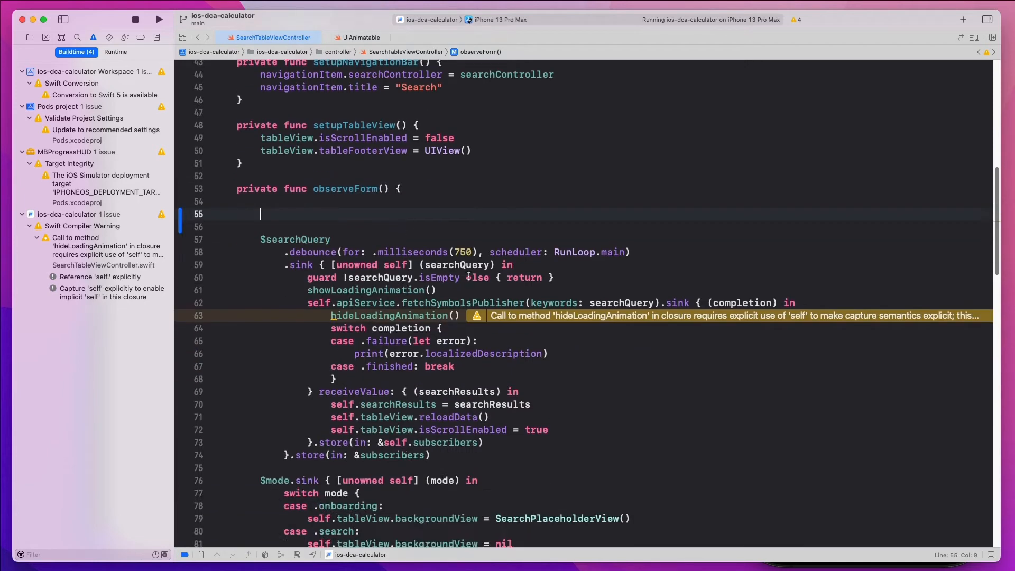
Step: Write $searchQuery.handleEvents with subscription, output, completion and demand closures above the debounce
{"action": "type", "text": "$searchQuery.handleEvents { Subscription in"}
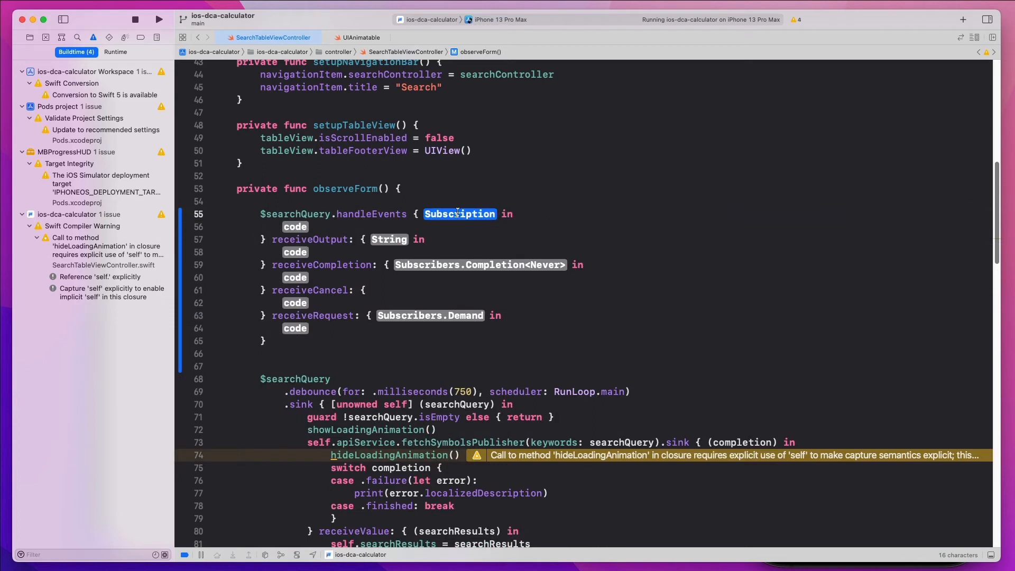
{"action": "type", "text": "subscript"}
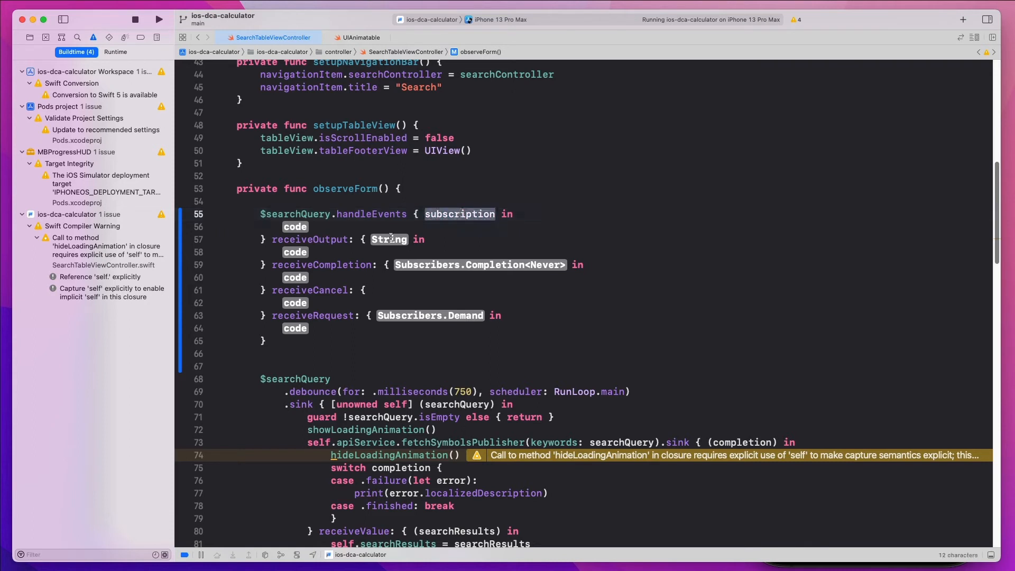
{"action": "type", "text": "output"}
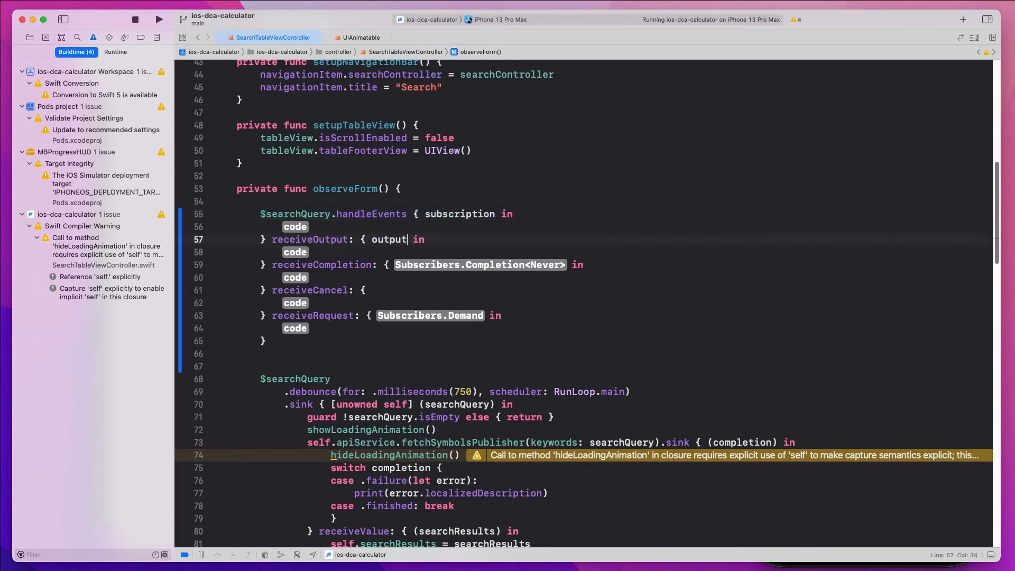
{"action": "type", "text": "completion"}
{"action": "left_click", "coordinate": [383, 316]}
{"action": "type", "text": "demand "}
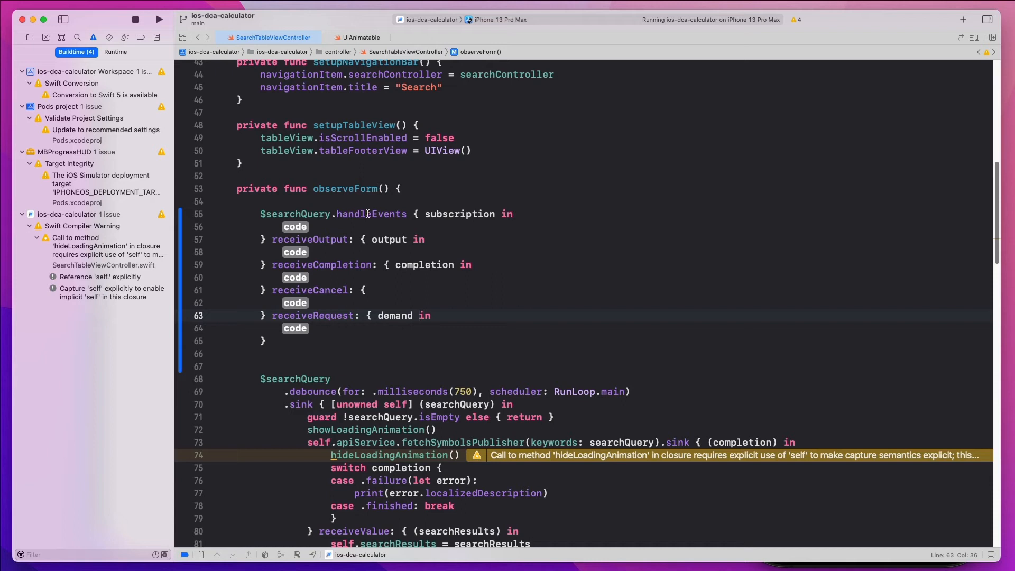
{"action": "left_click", "coordinate": [317, 214]}
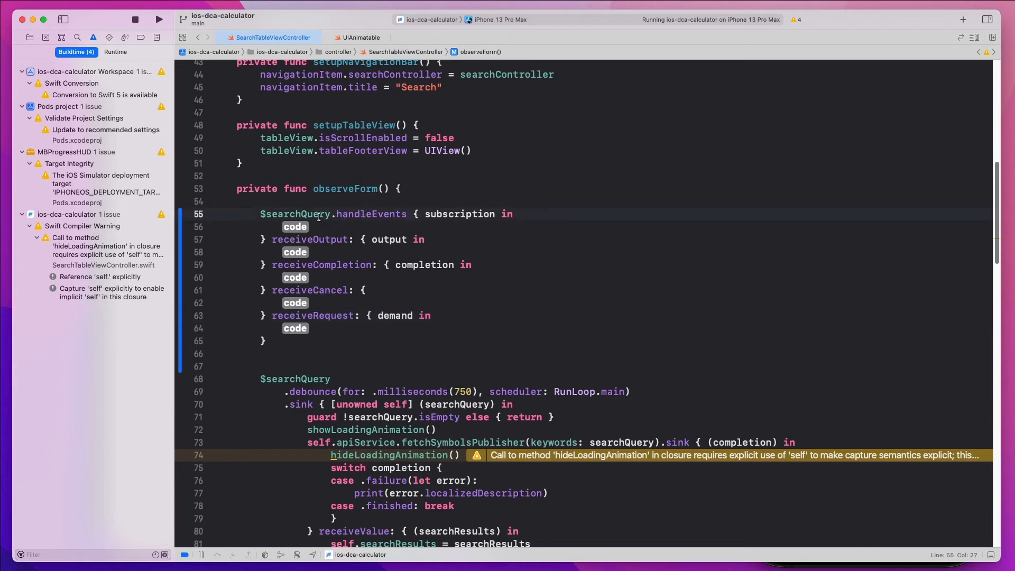
{"action": "double_click", "coordinate": [294, 226]}
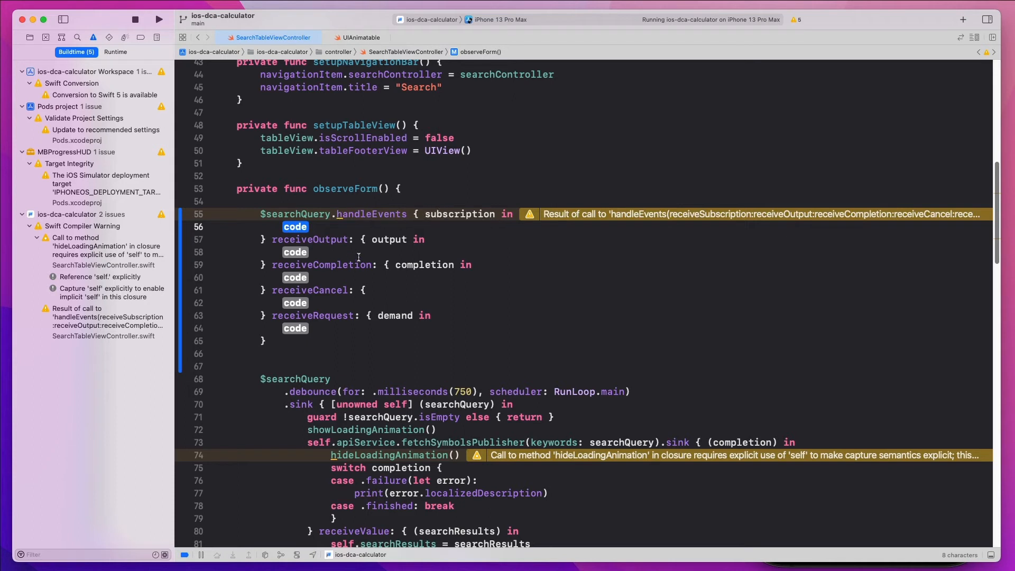
{"action": "double_click", "coordinate": [310, 239]}
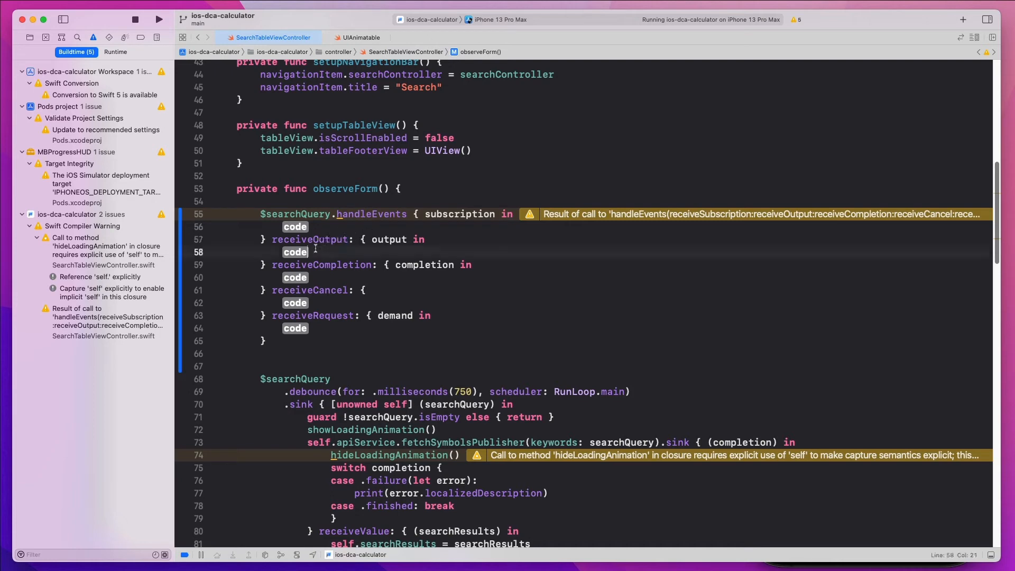
{"action": "double_click", "coordinate": [309, 239]}
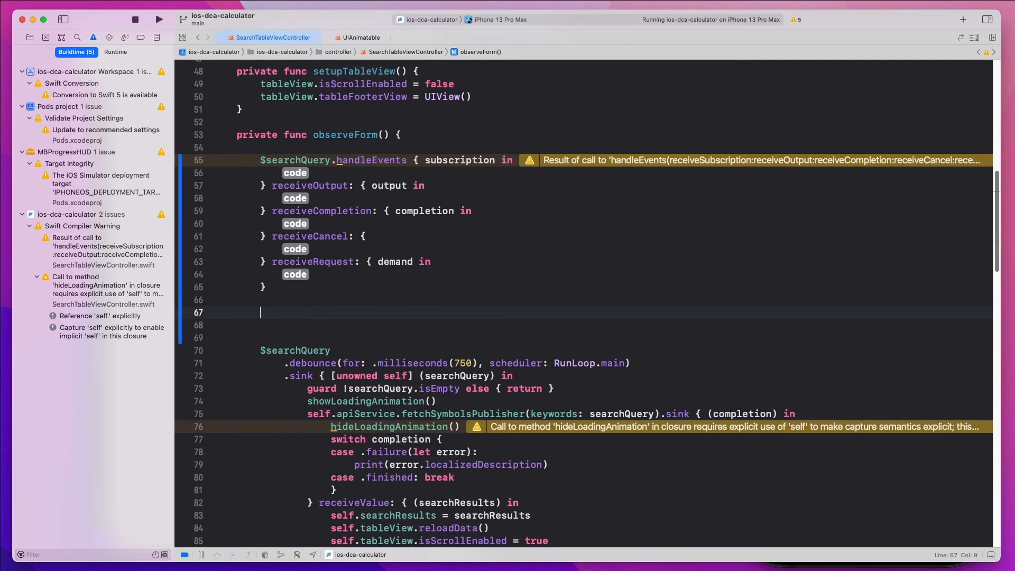
Step: Add a second $searchQuery.handleEvents call with only a receiveOutput closure taking output
{"action": "type", "text": "$searchQuery."}
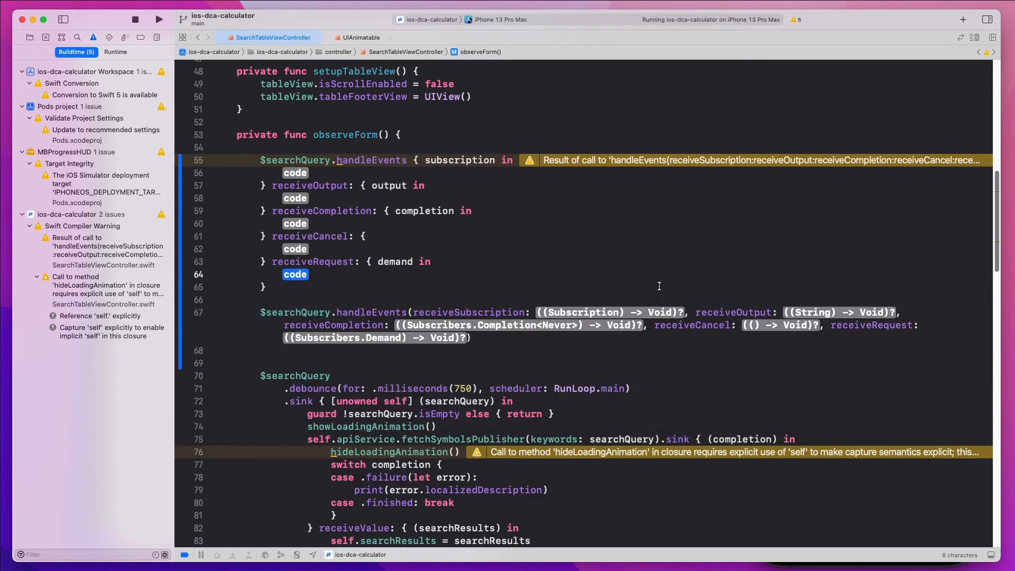
{"action": "double_click", "coordinate": [733, 312]}
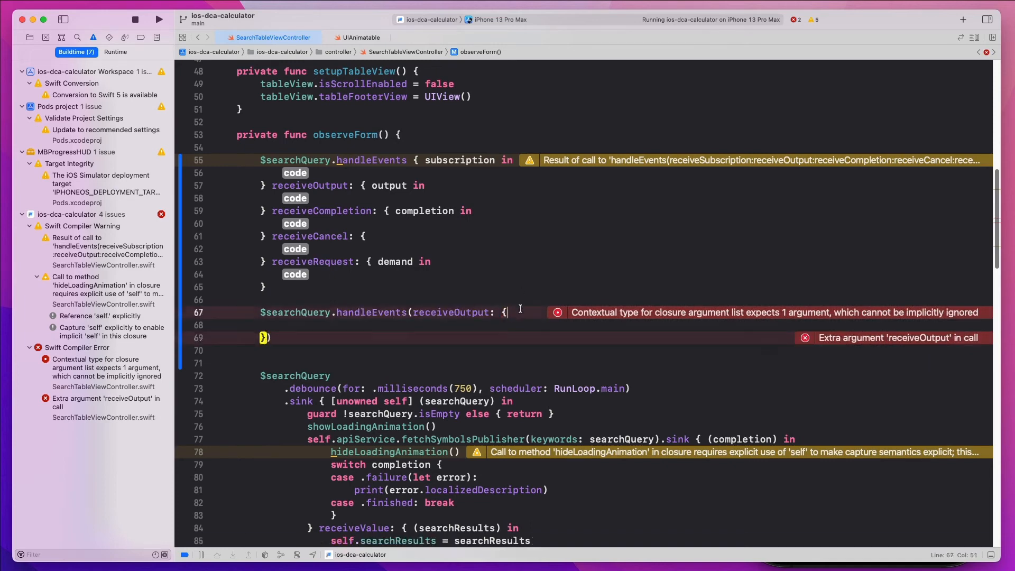
{"action": "type", "text": "output in"}
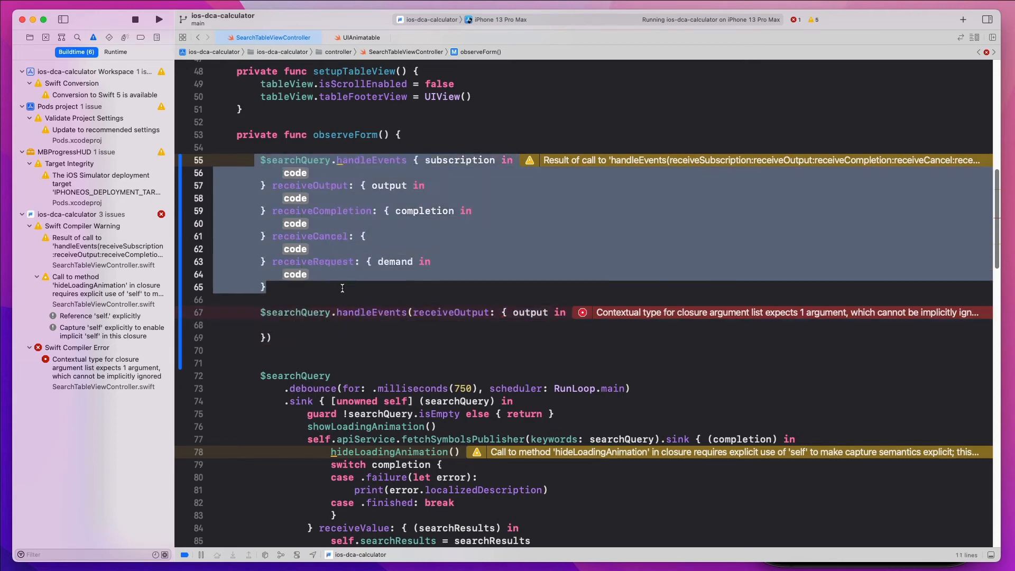
Step: Delete the placeholder block, chain .debounce, and move showLoadingAnimation() into receiveOutput
{"action": "double_click", "coordinate": [295, 173]}
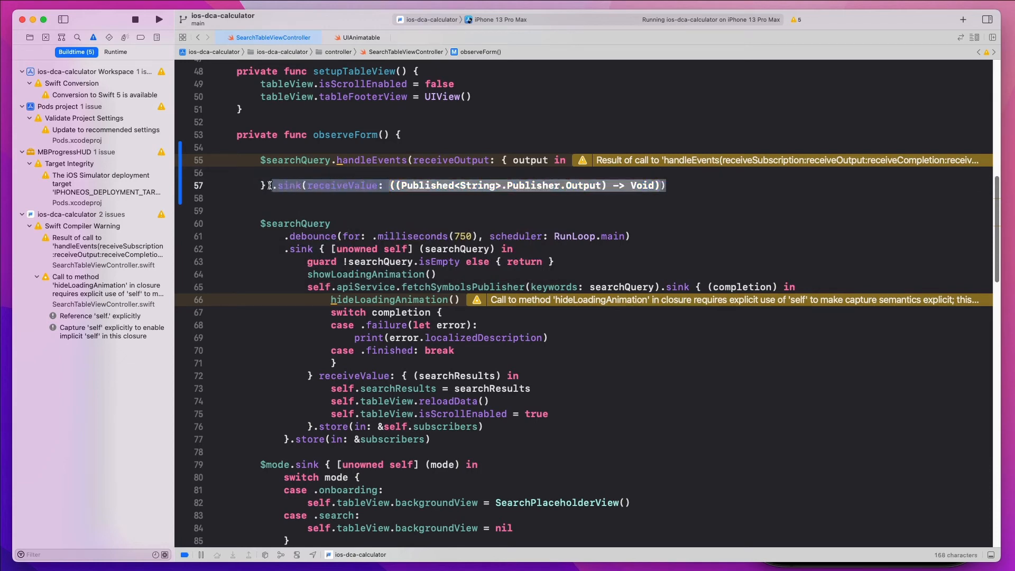
{"action": "type", "text": ".debounce(for: .milliseconds(750), scheduler: RunLoop.main"}
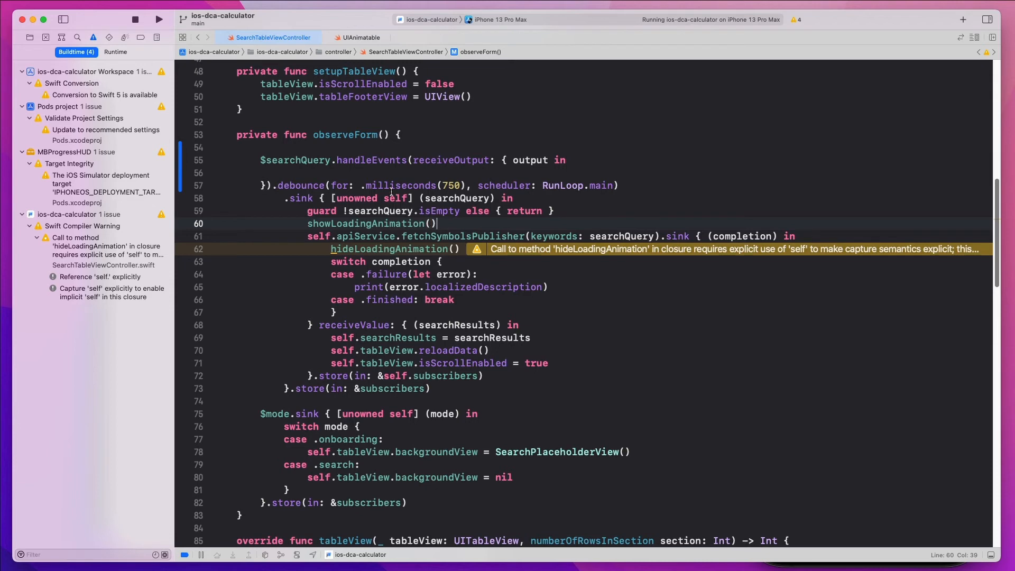
{"action": "double_click", "coordinate": [369, 223]}
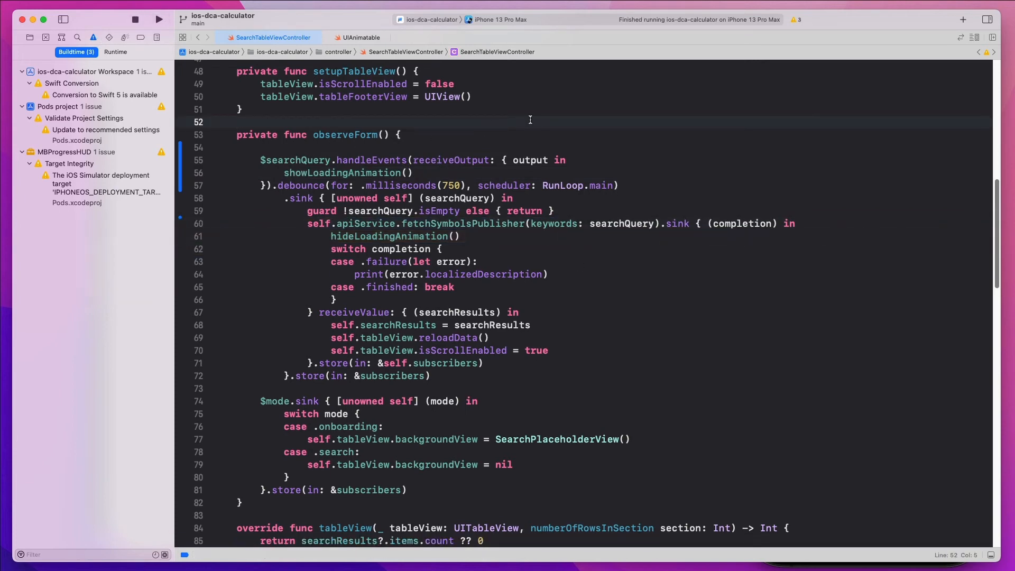
Step: Capture [unowned self] in receiveOutput and the fetchSymbolsPublisher sink, rerunning the app
{"action": "left_click", "coordinate": [159, 19]}
{"action": "type", "text": "[unowned self] "}
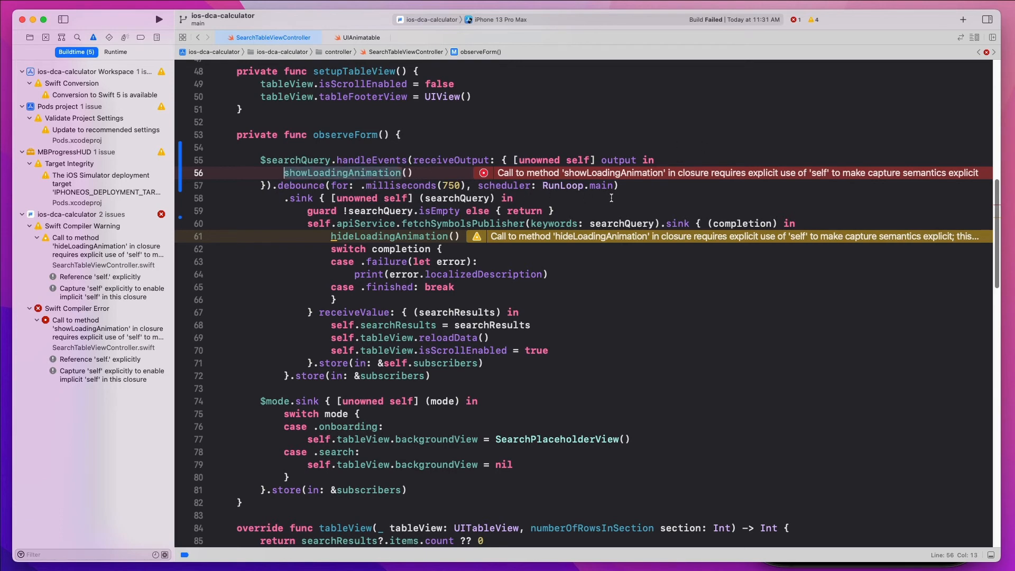
{"action": "left_click", "coordinate": [158, 20]}
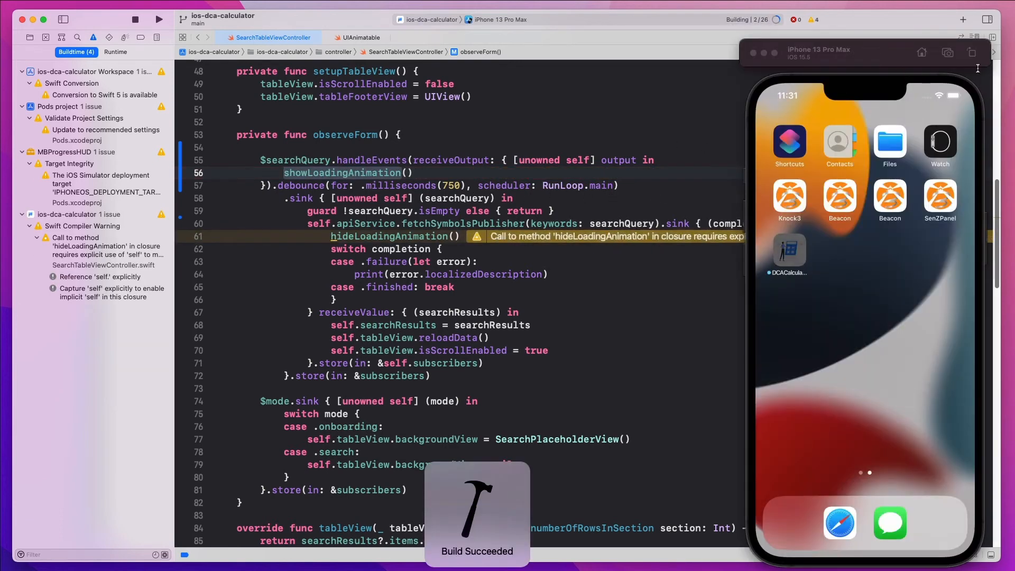
{"action": "left_click", "coordinate": [159, 20]}
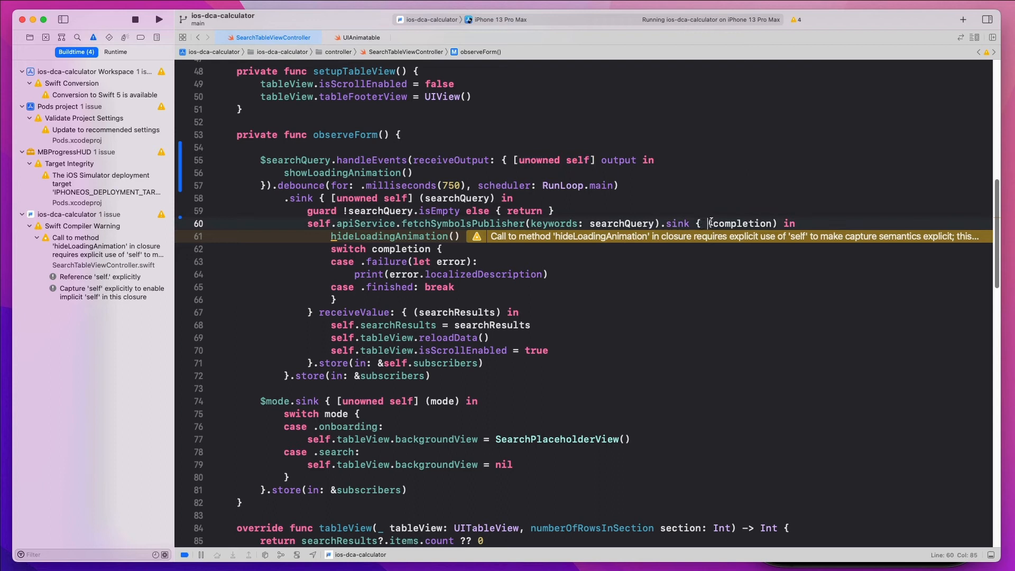
{"action": "type", "text": "[unowned self]"}
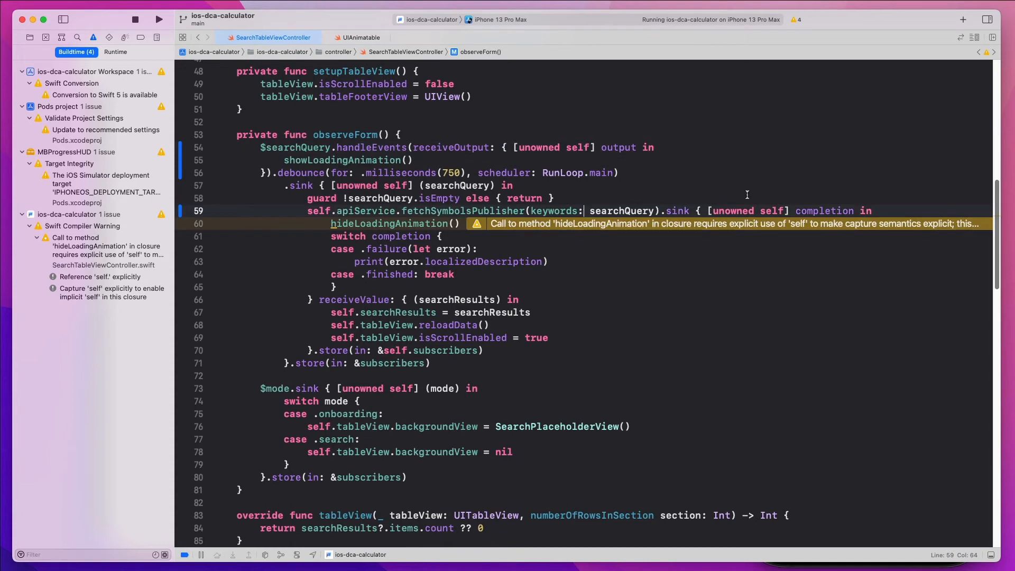
{"action": "left_click", "coordinate": [498, 199]}
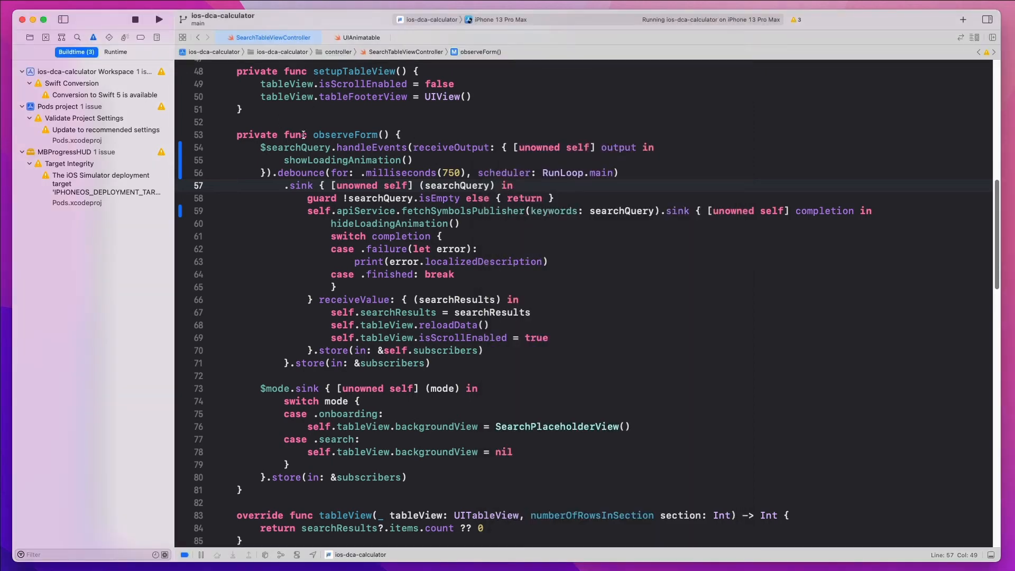
Step: Print output with a 'ttt:' prefix in receiveOutput and show the debug console
{"action": "double_click", "coordinate": [294, 147]}
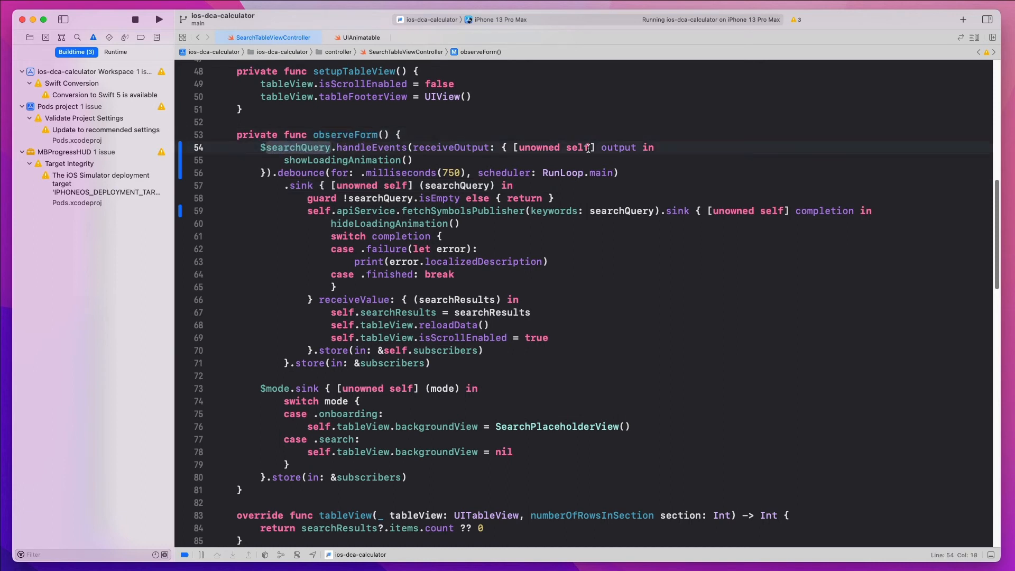
{"action": "type", "text": "print()"}
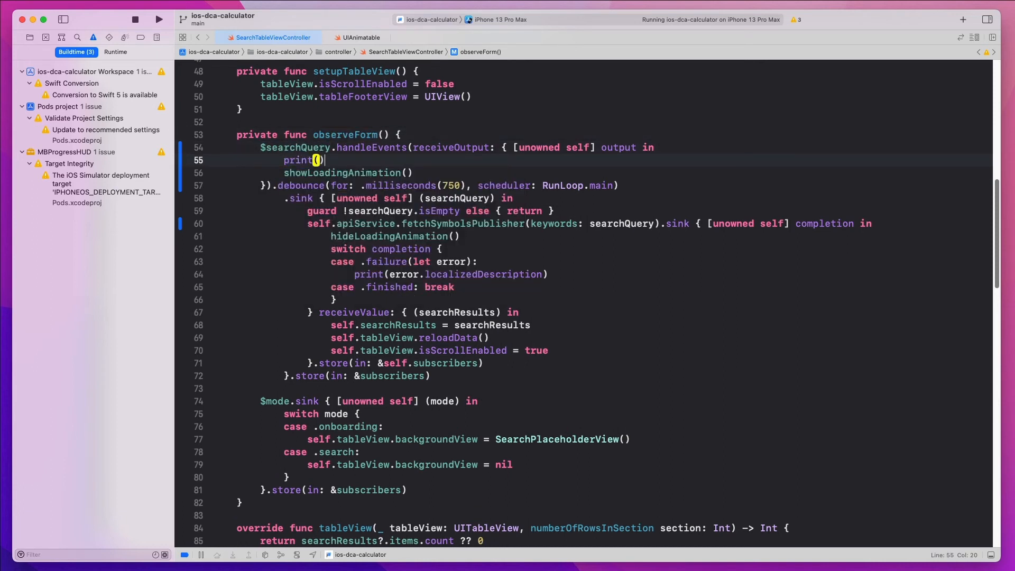
{"action": "type", "text": "output"}
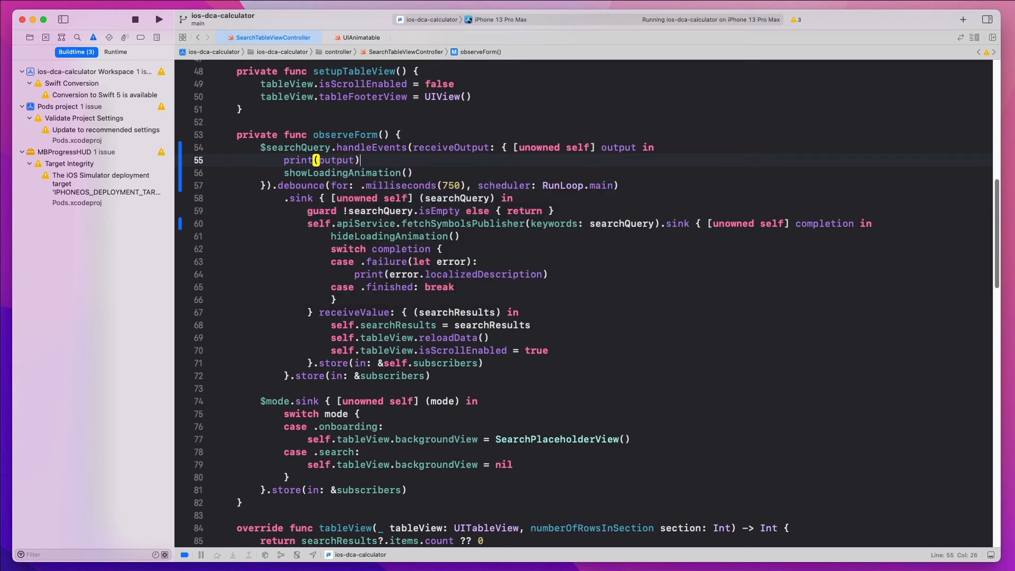
{"action": "left_click", "coordinate": [159, 19]}
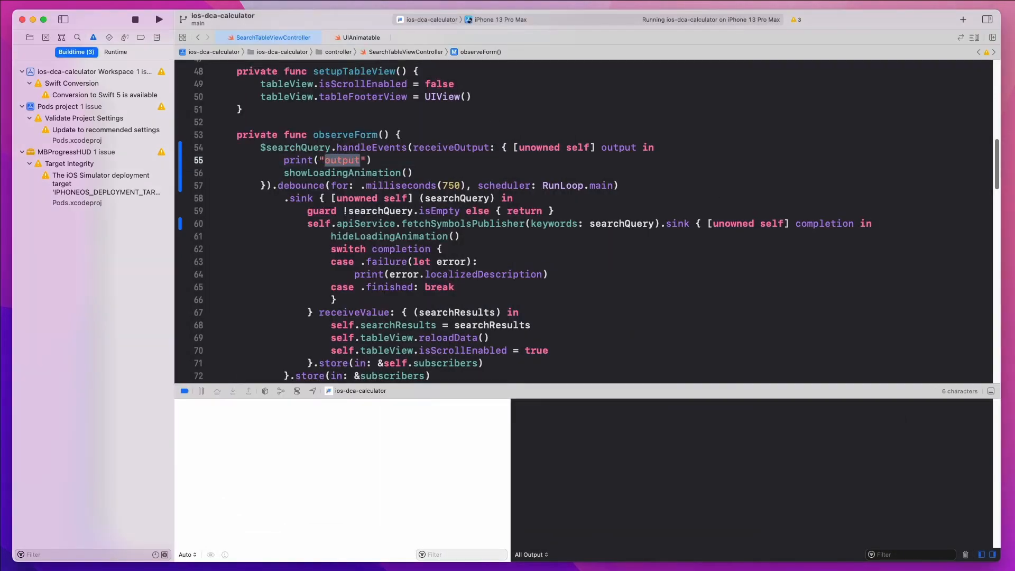
{"action": "type", "text": "ttt: \\("}
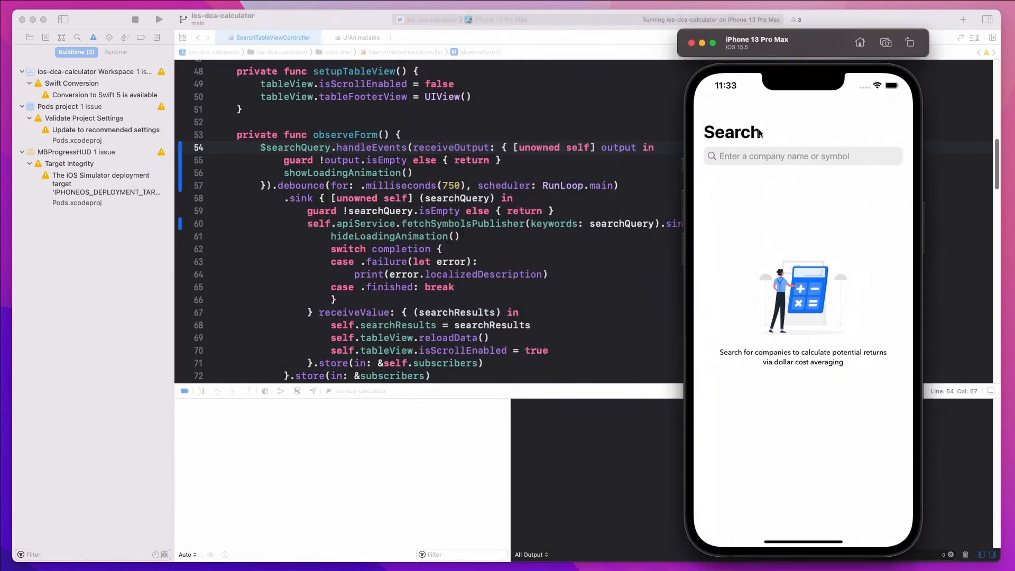
Step: Guard against empty output and test by searching TESLA in the simulator
{"action": "type", "text": "T"}
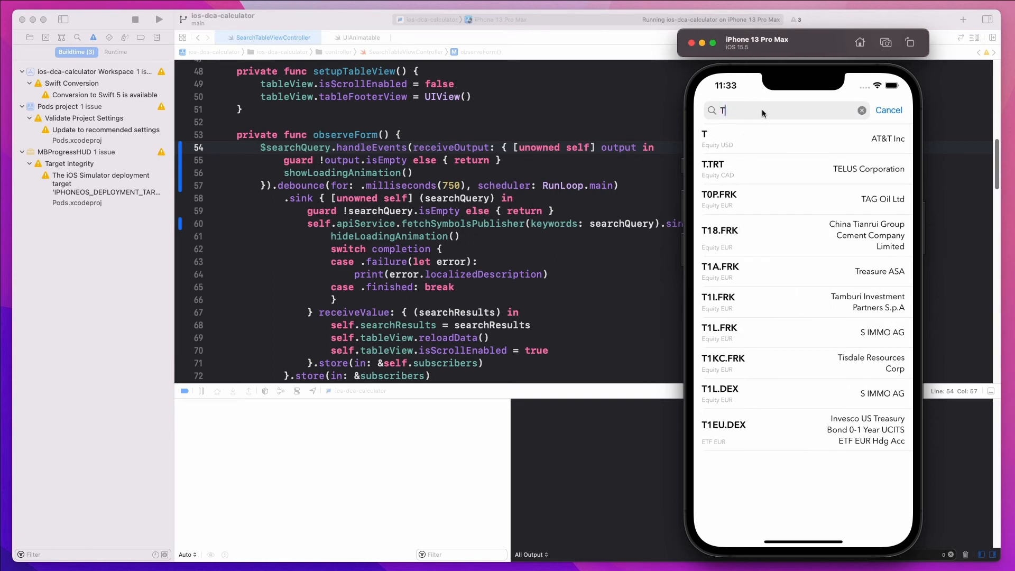
{"action": "type", "text": "ESLA"}
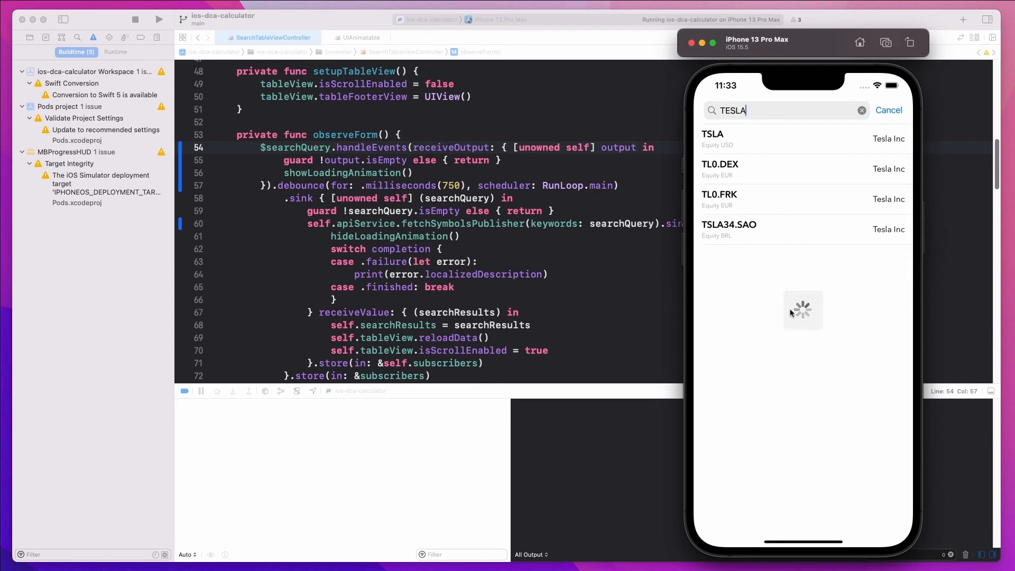
{"action": "right_click", "coordinate": [339, 185]}
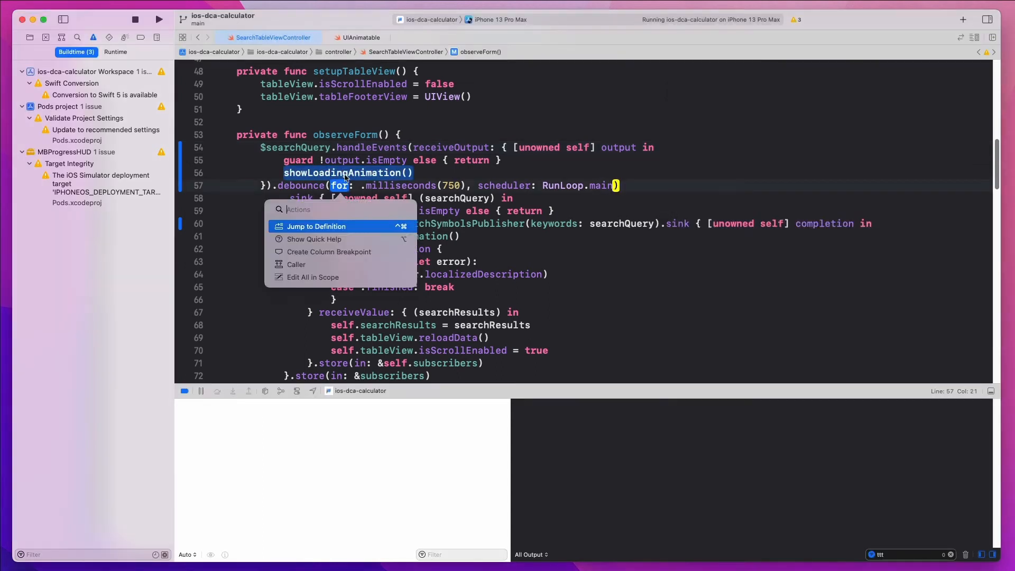
Step: Print 'ttt: showLoadingAnimation' in UIAnimatable's showLoadingAnimation, rerun, and search TESLA
{"action": "left_click", "coordinate": [316, 226]}
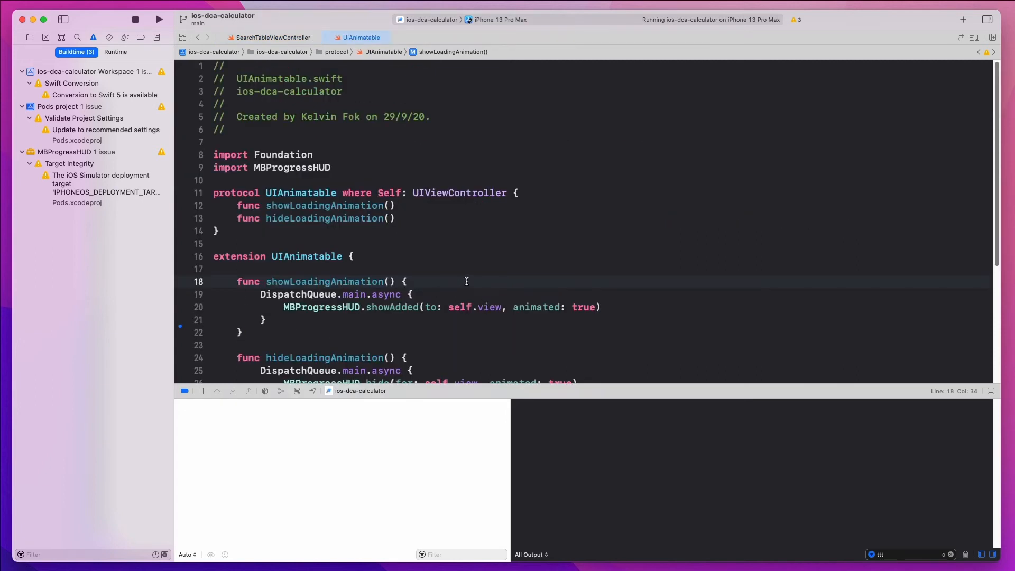
{"action": "type", "text": "print()"}
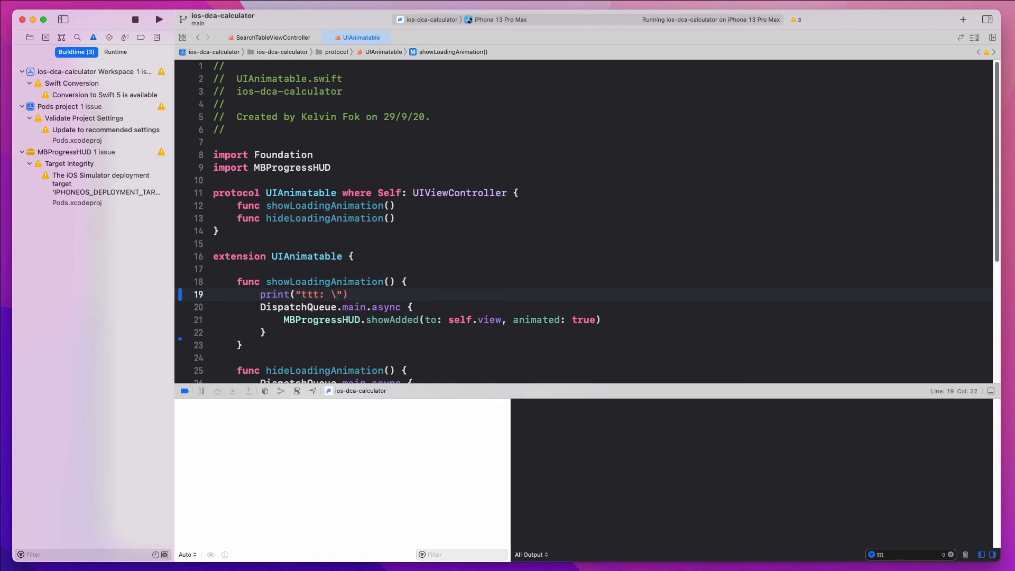
{"action": "key", "text": "Backspace"}
{"action": "type", "text": "showLoadingAnimation"}
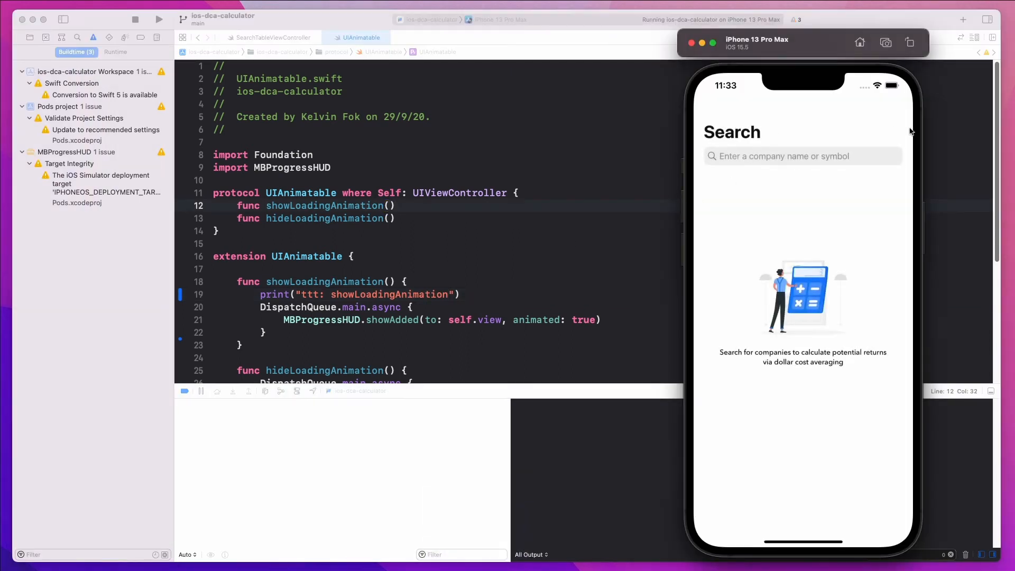
{"action": "type", "text": "TESLA"}
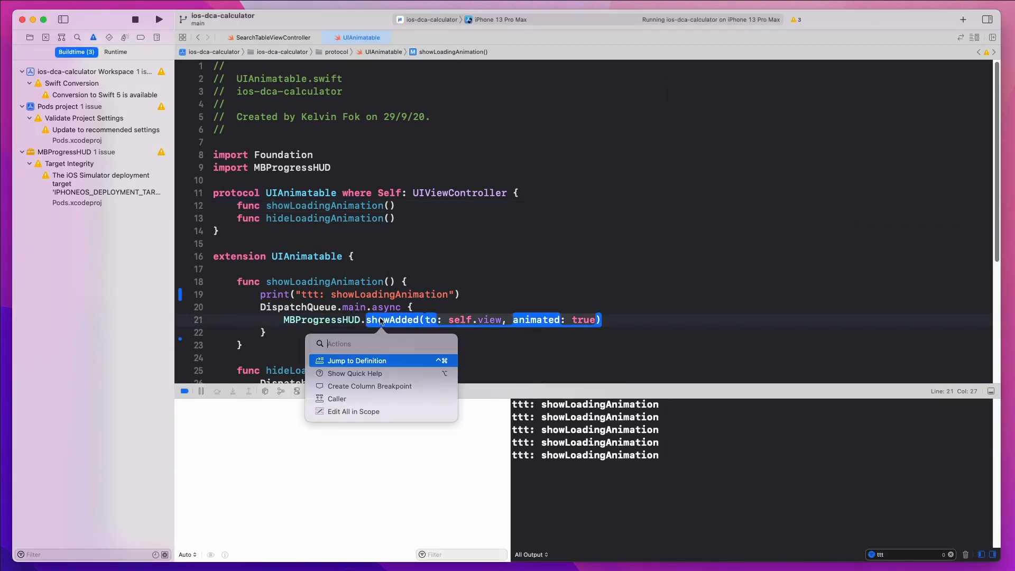
Step: After checking the showAdded definition, insert blank lines above the MBProgressHUD.showAdded call
{"action": "left_click", "coordinate": [357, 361]}
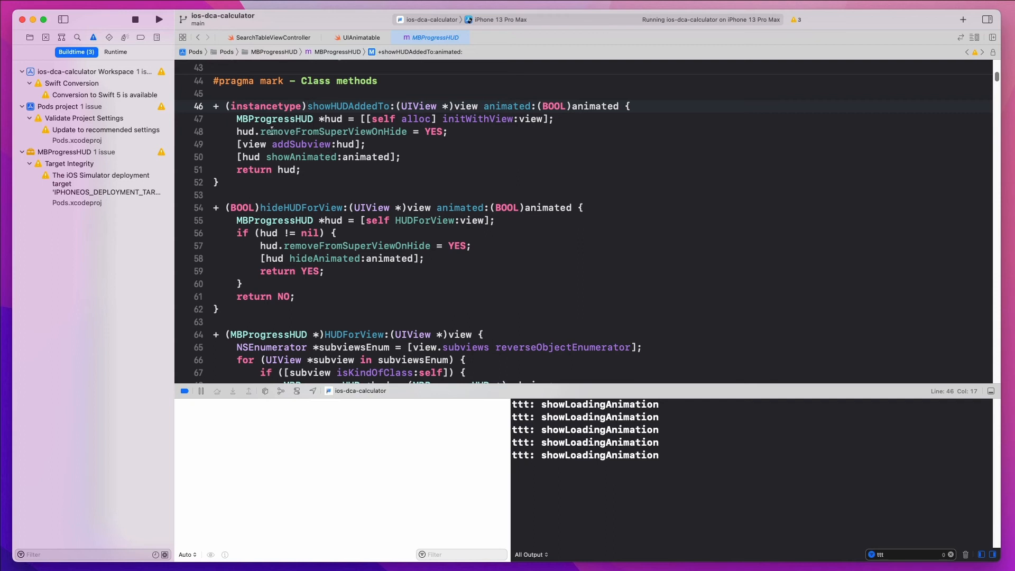
{"action": "left_click", "coordinate": [360, 37]}
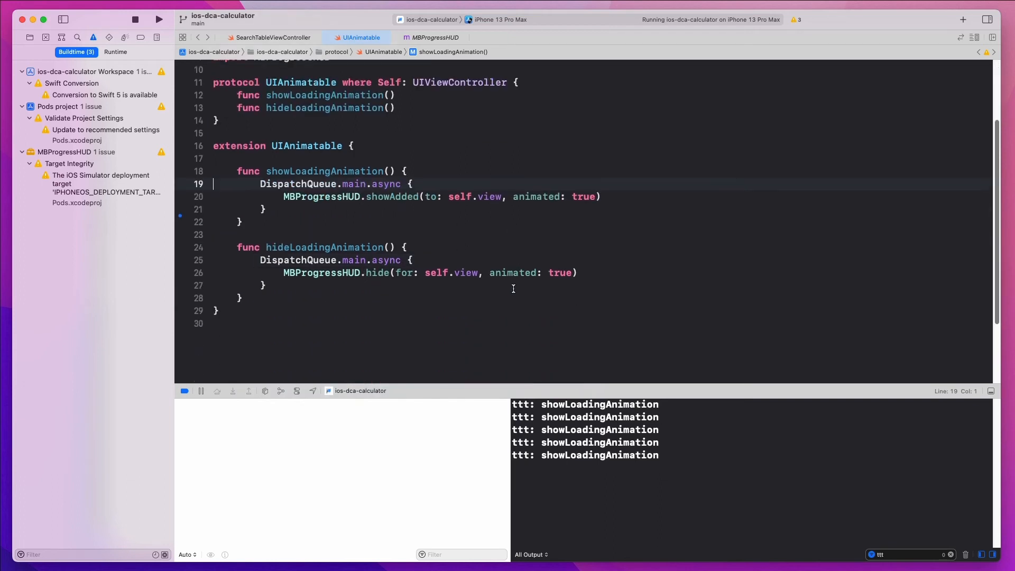
{"action": "double_click", "coordinate": [321, 196]}
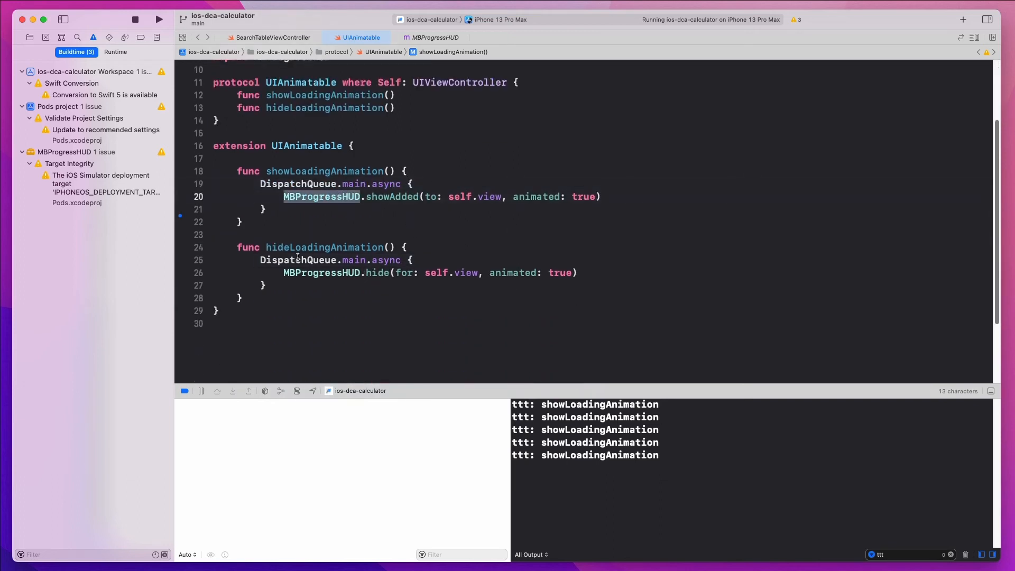
{"action": "left_click", "coordinate": [282, 196]}
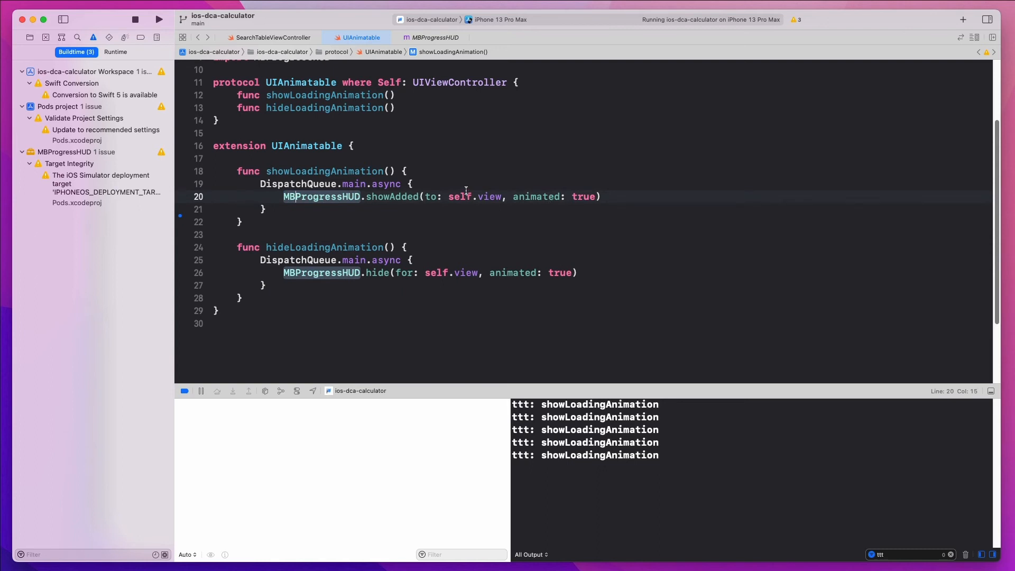
{"action": "key", "text": "enter"}
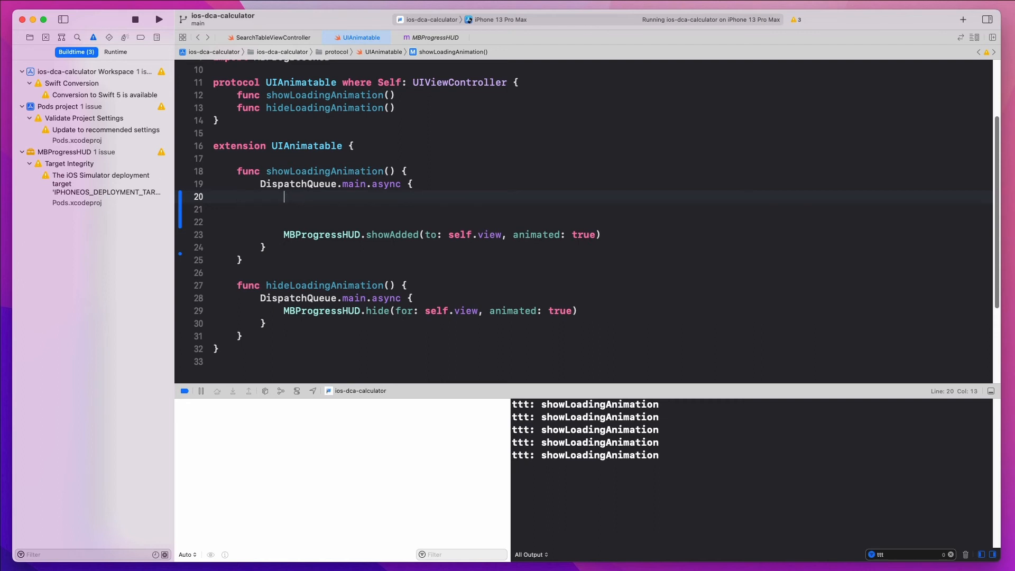
Step: Add 'let isShown = view.subviews.filter({ $0 is MBProgressHUD }).isEmpty == false' to showLoadingAnimation
{"action": "type", "text": "let isShown ="}
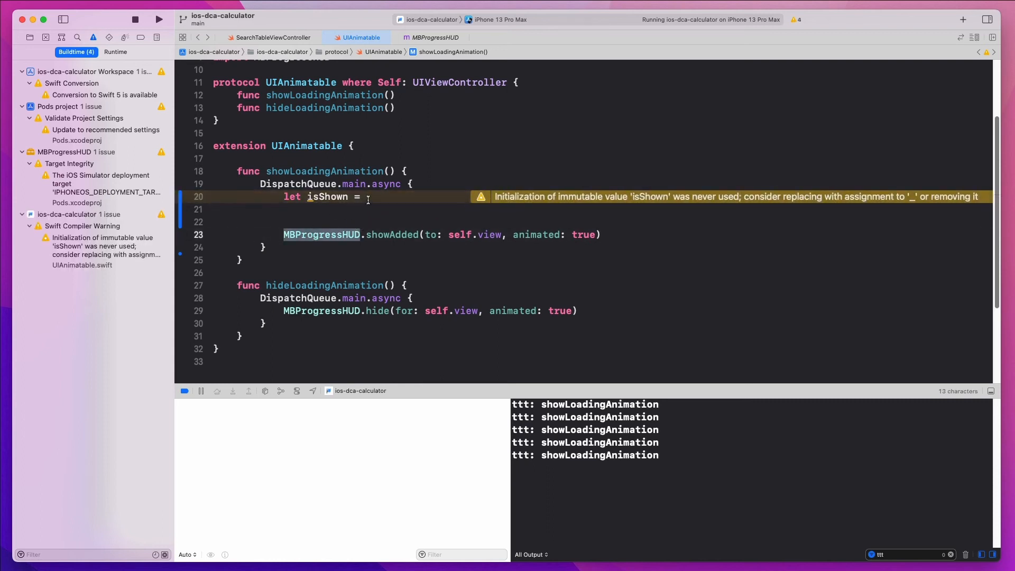
{"action": "left_click", "coordinate": [358, 197]}
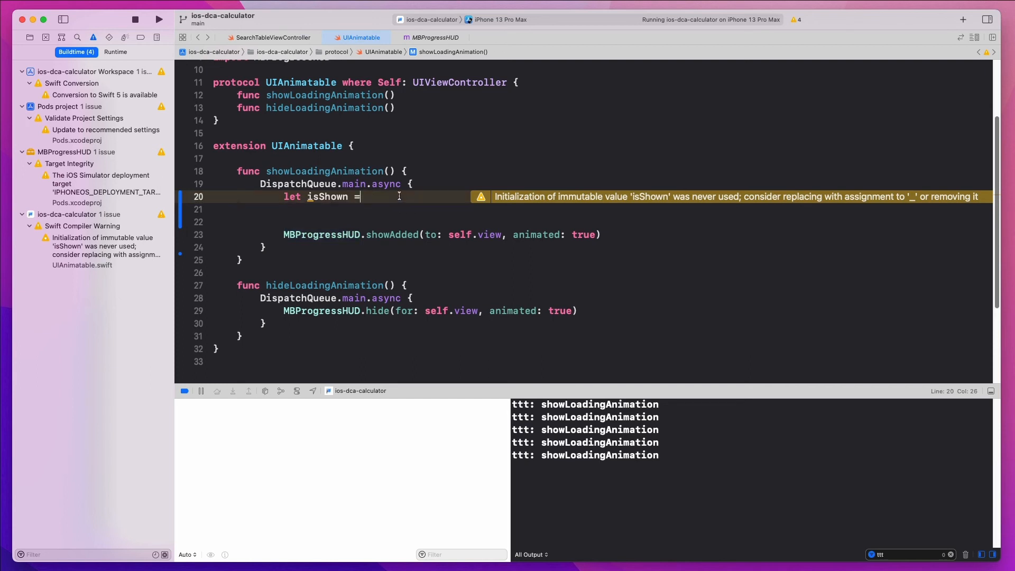
{"action": "type", "text": "view"}
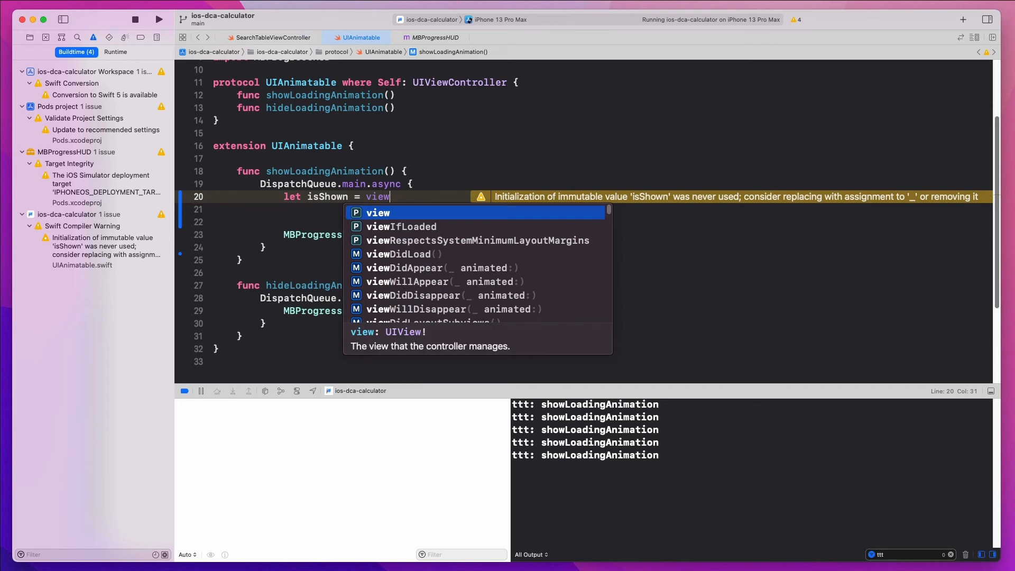
{"action": "type", "text": ".subviews"}
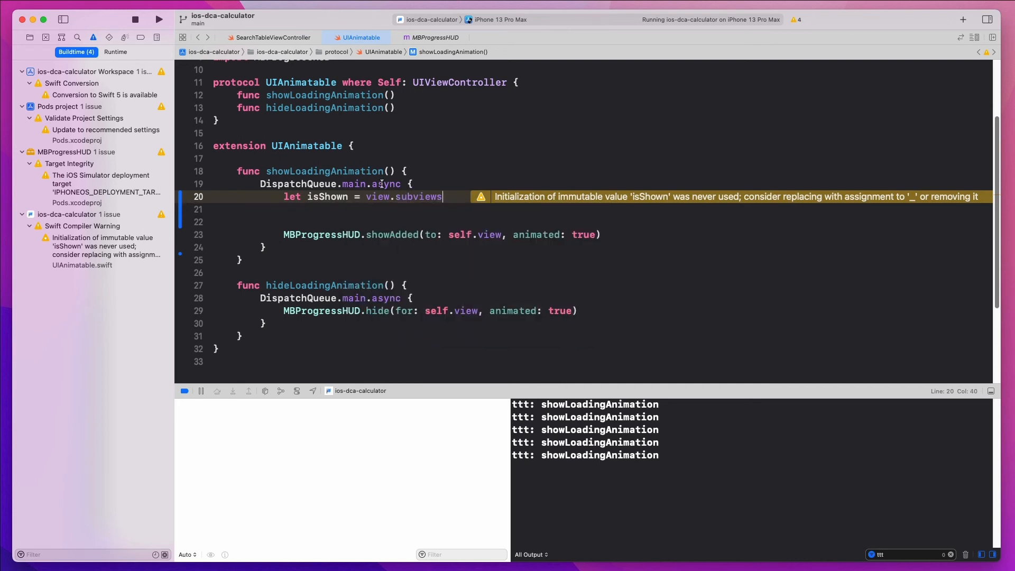
{"action": "type", "text": "filter({ $0 is"}
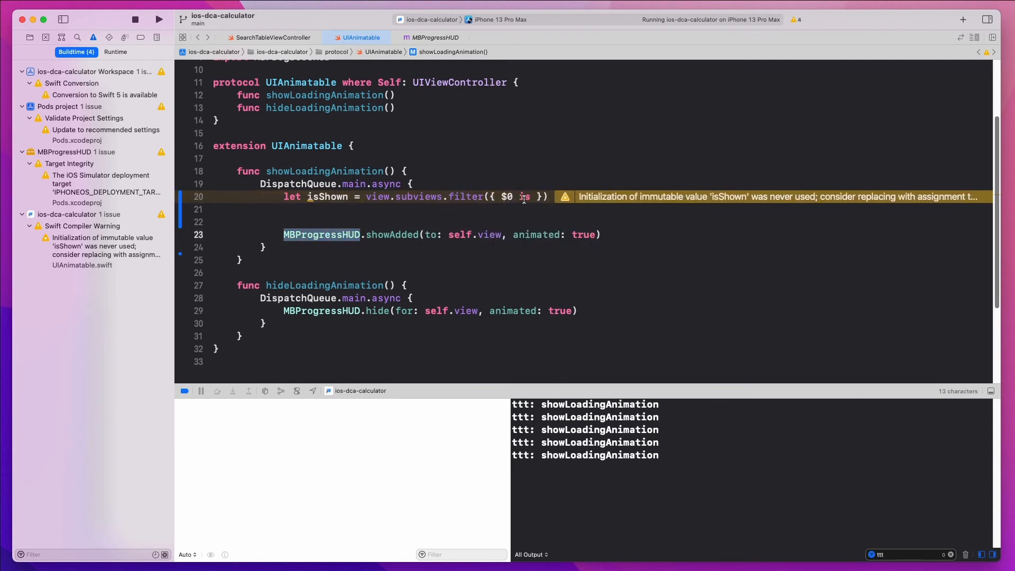
{"action": "type", "text": "MBProgressHUD"}
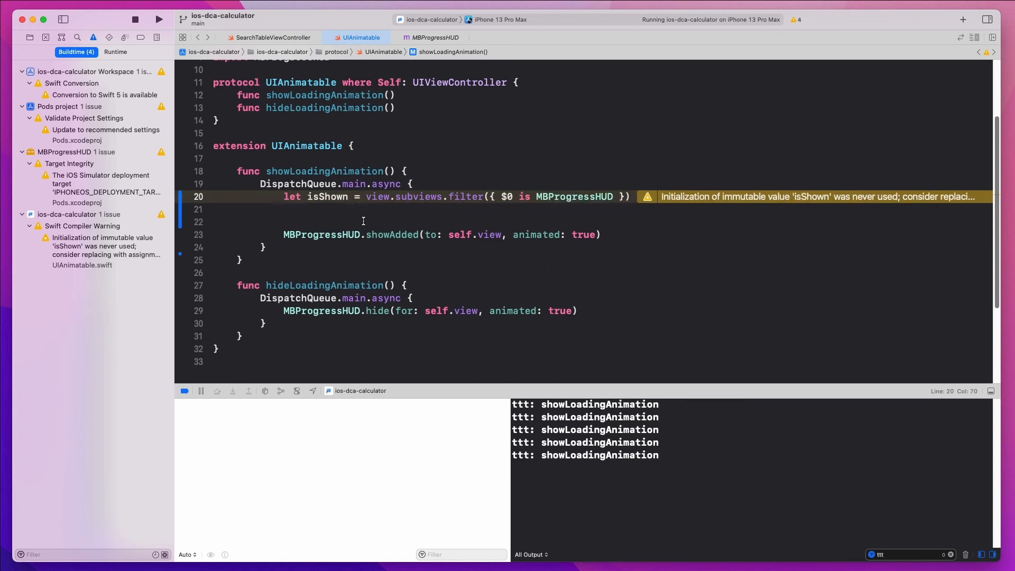
{"action": "left_click", "coordinate": [318, 196]}
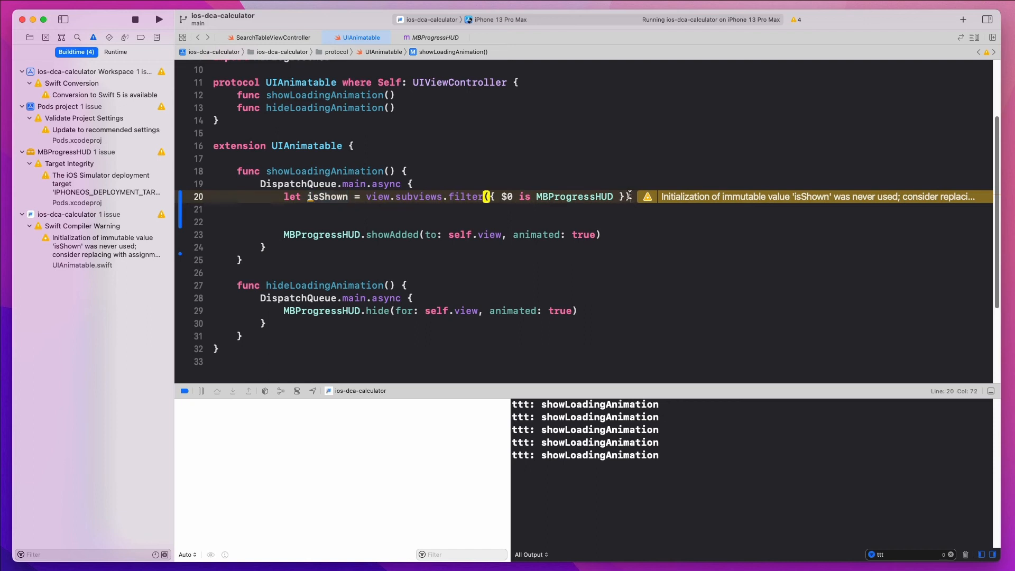
{"action": "type", "text": ".isEmpty == false"}
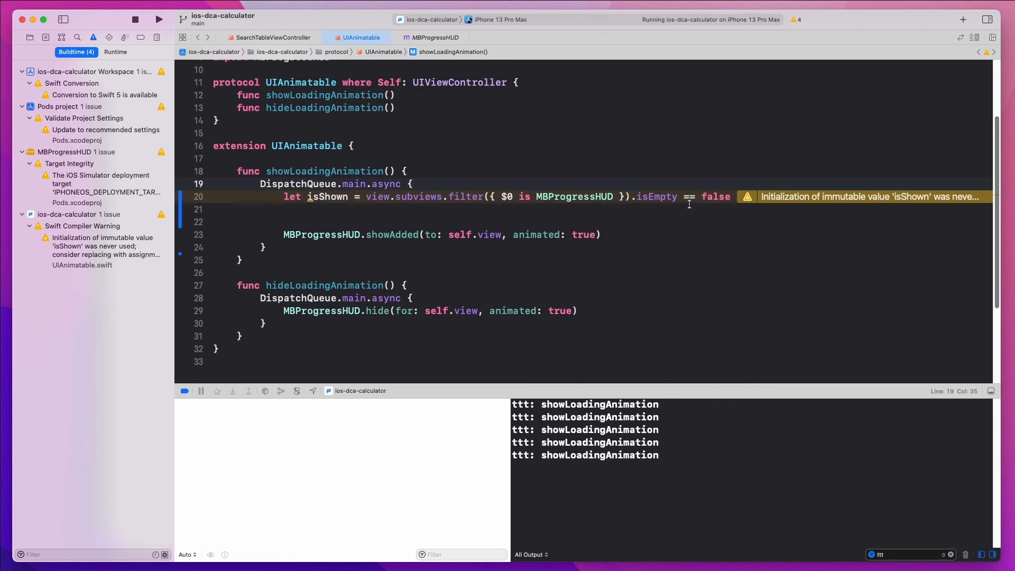
{"action": "double_click", "coordinate": [573, 196]}
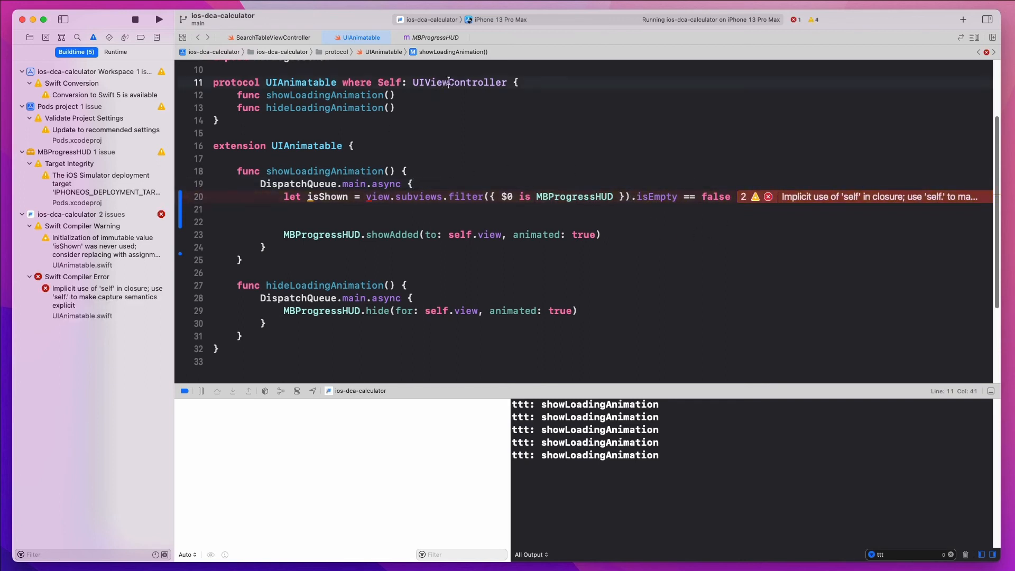
Step: Wrap showAdded in 'if !isShown', capture [unowned self], and relaunch the app
{"action": "left_click", "coordinate": [360, 209]}
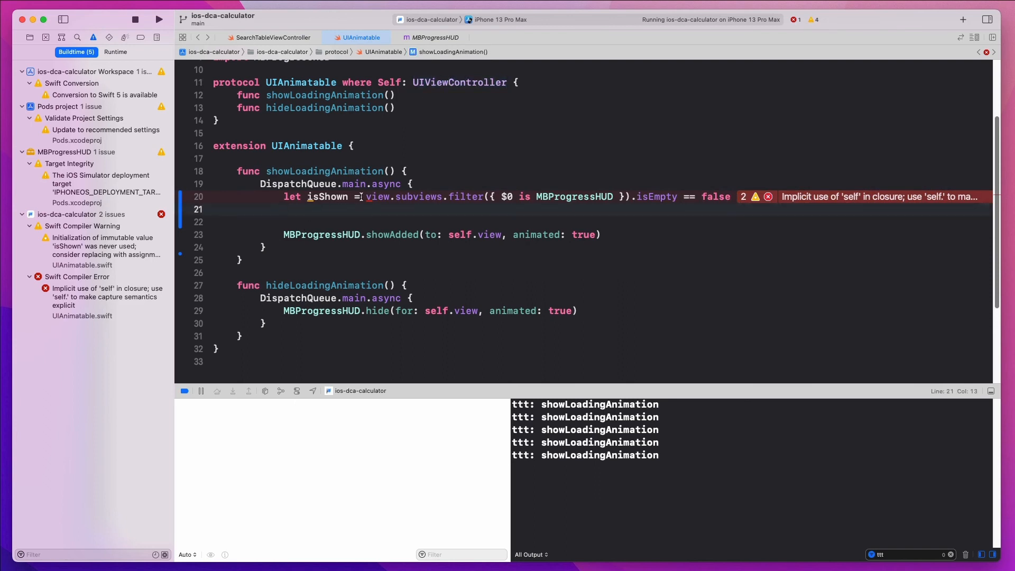
{"action": "type", "text": "if sh"}
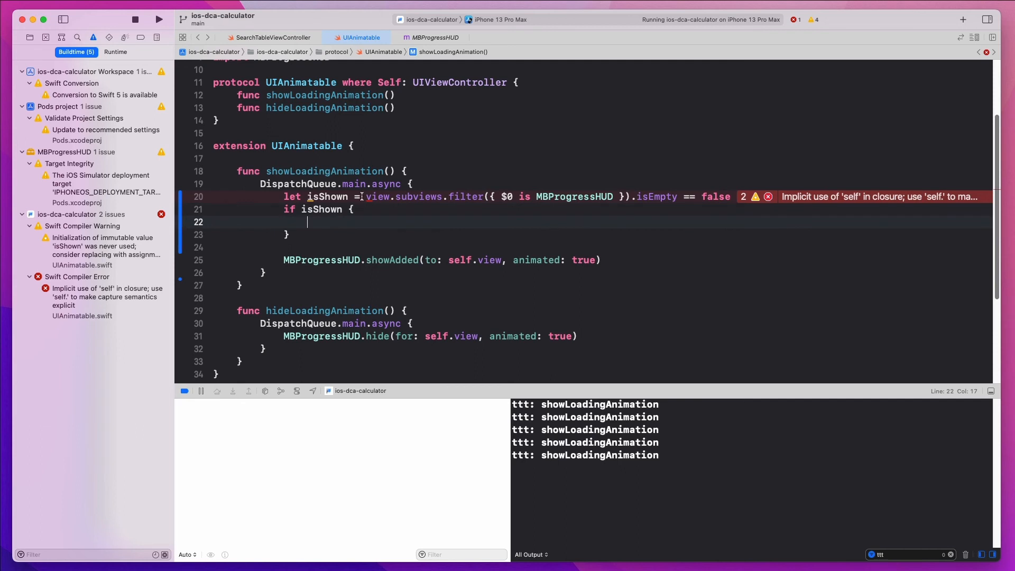
{"action": "type", "text": "!"}
{"action": "left_click", "coordinate": [601, 184]}
{"action": "type", "text": " ["}
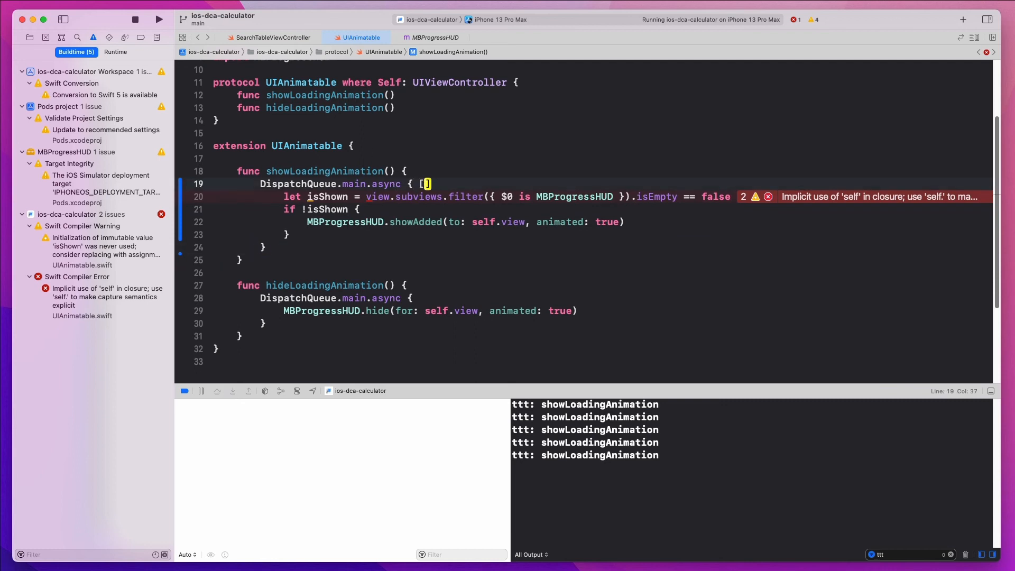
{"action": "type", "text": "unowned self"}
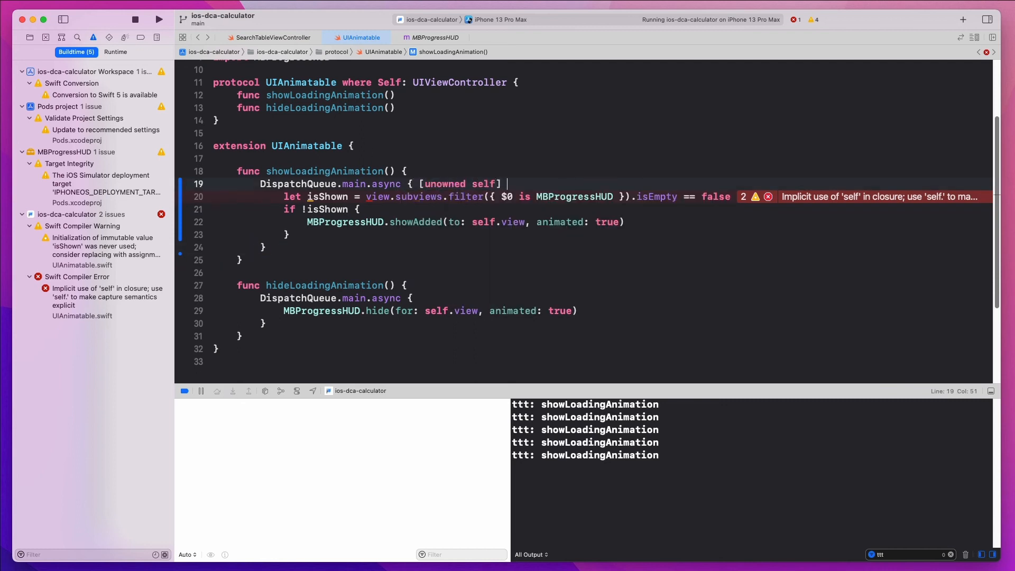
{"action": "type", "text": "in"}
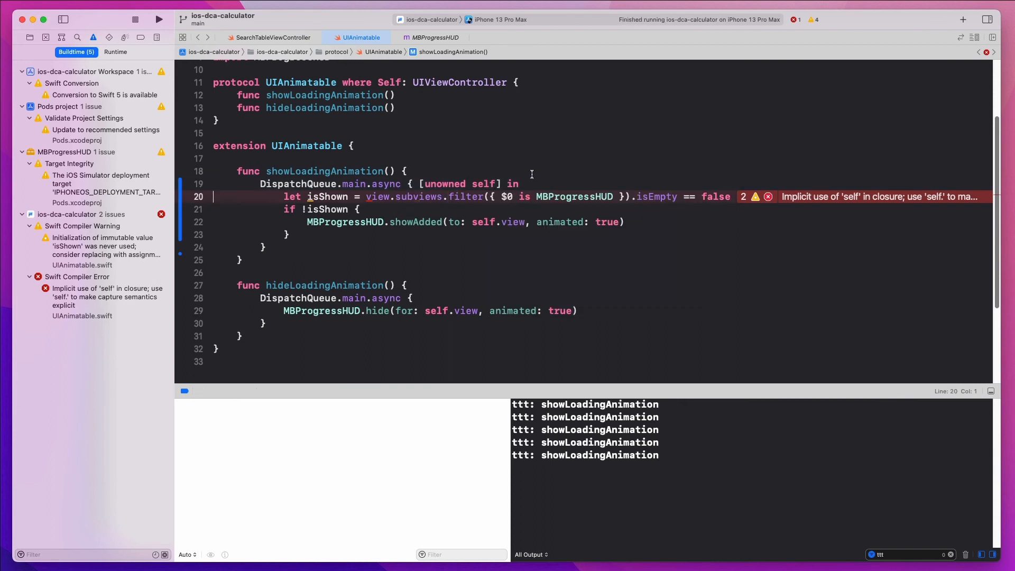
{"action": "left_click", "coordinate": [158, 19]}
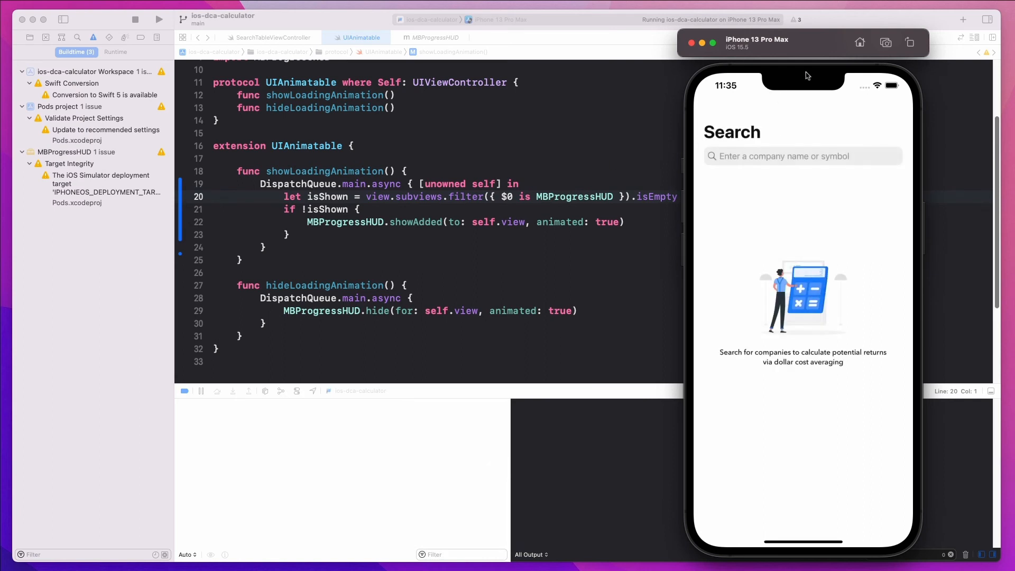
{"action": "mouse_move", "coordinate": [818, 64]}
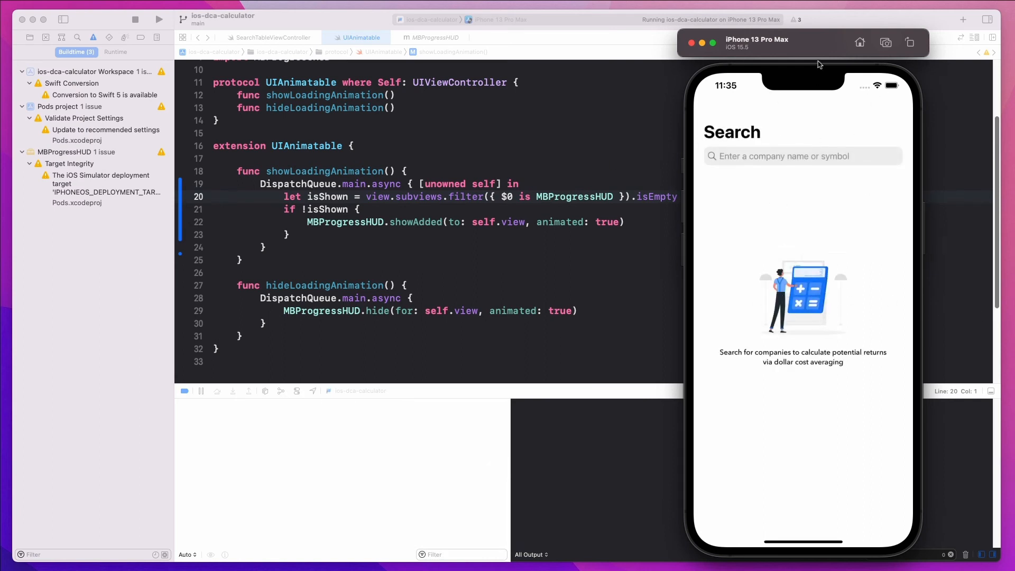
Step: Search for 'TESLA' in the relaunched app's company search field to check the spinner
{"action": "left_click", "coordinate": [802, 156]}
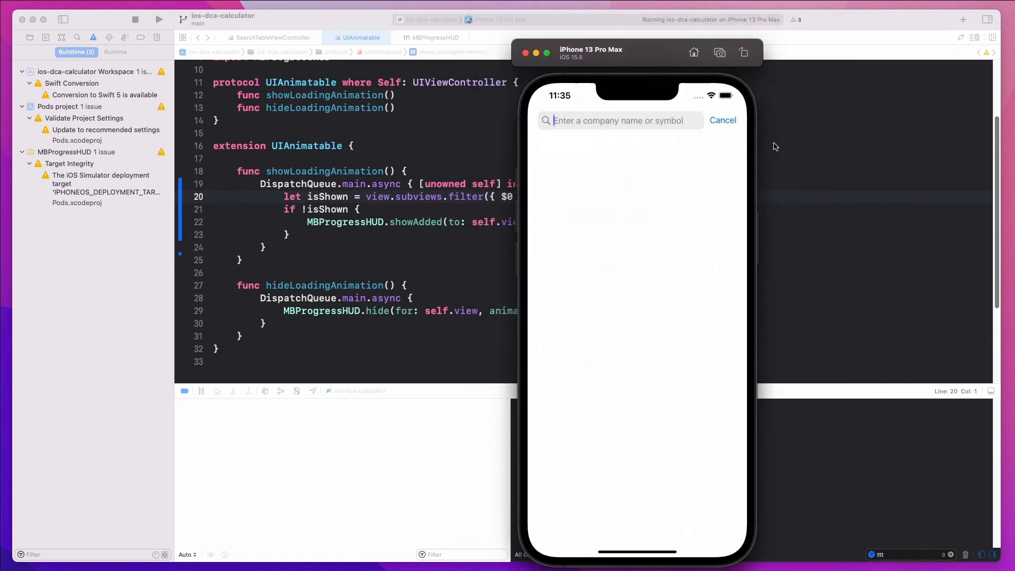
{"action": "type", "text": "T"}
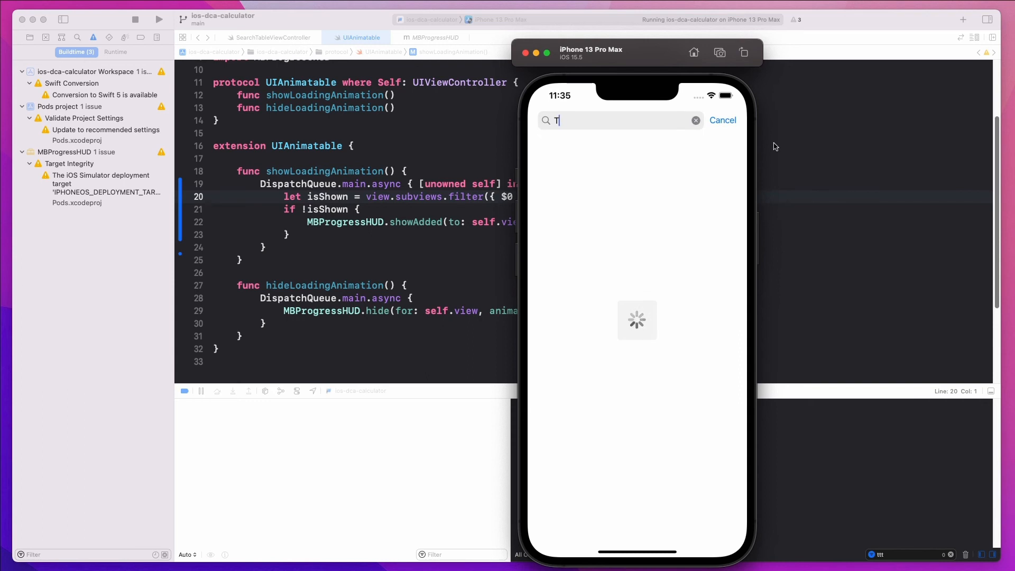
{"action": "type", "text": "ESLA"}
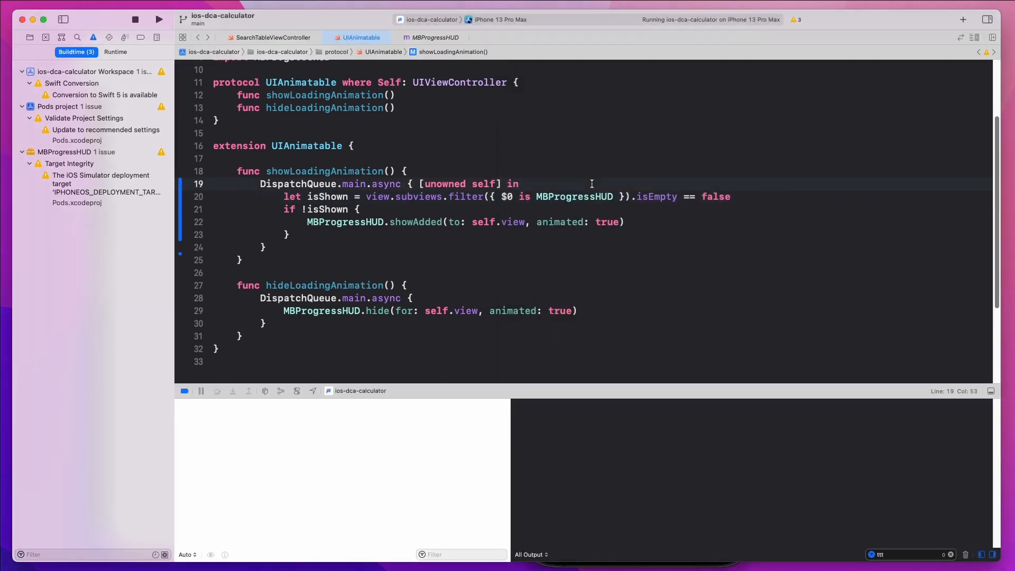
Step: Add print("ttt showing") above showAdded inside the if block and relaunch the app
{"action": "type", "text": "print()"}
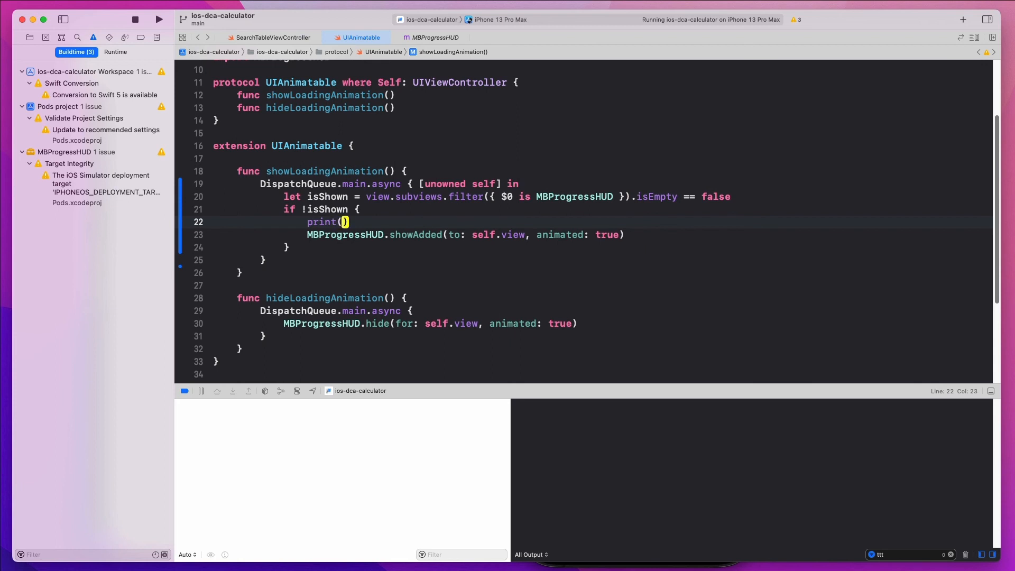
{"action": "type", "text": "\"ttt showing\""}
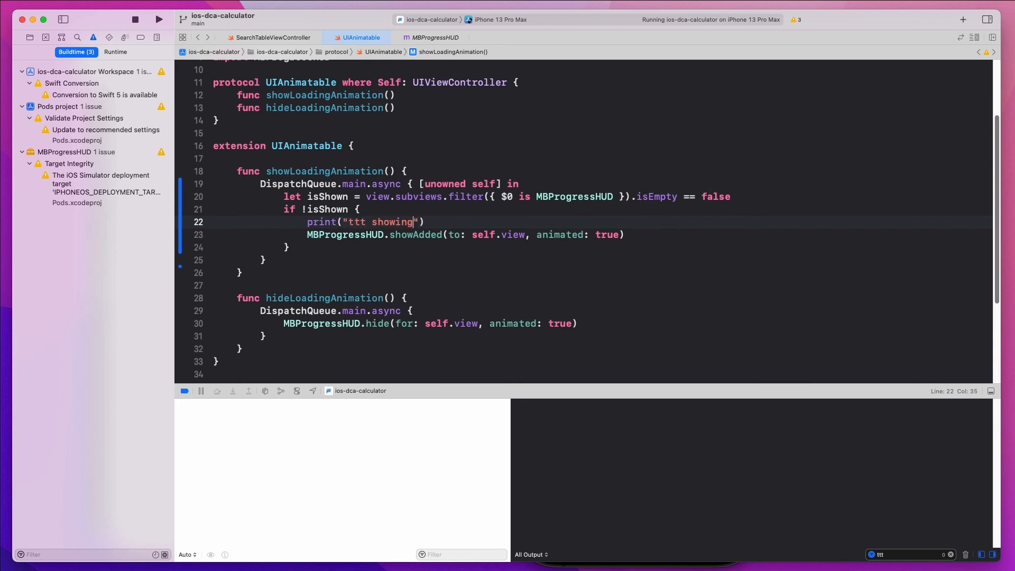
{"action": "left_click", "coordinate": [158, 19]}
{"action": "type", "text": "TESL"}
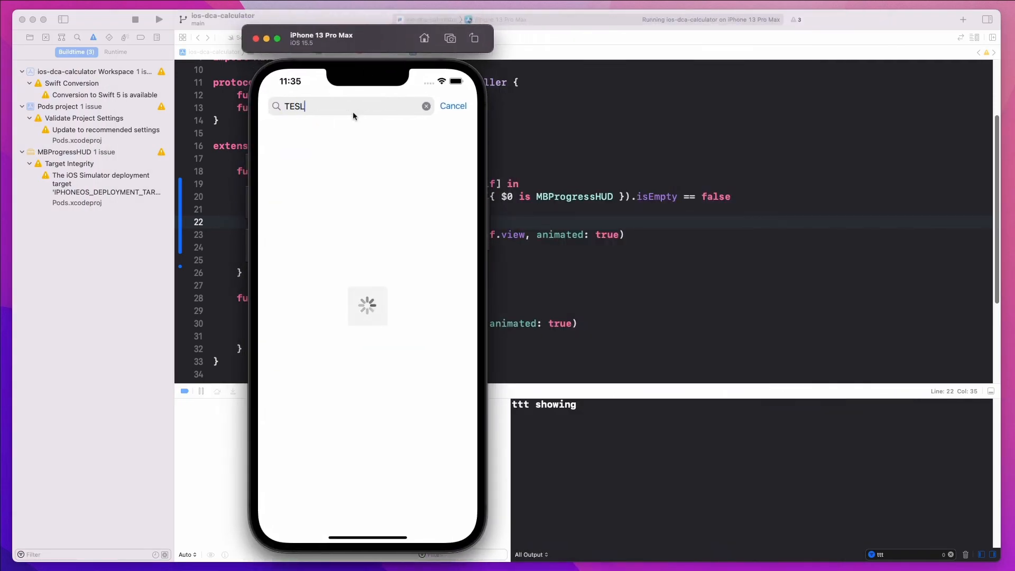
Step: Edit the search term letter by letter, then view observeForm in SearchTableViewController
{"action": "type", "text": "A"}
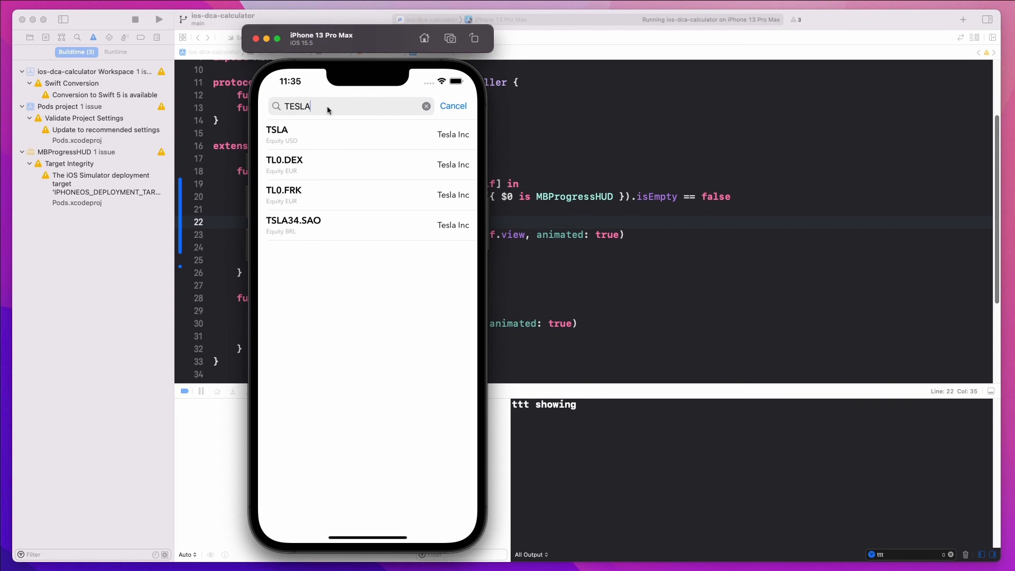
{"action": "key", "text": "backspace"}
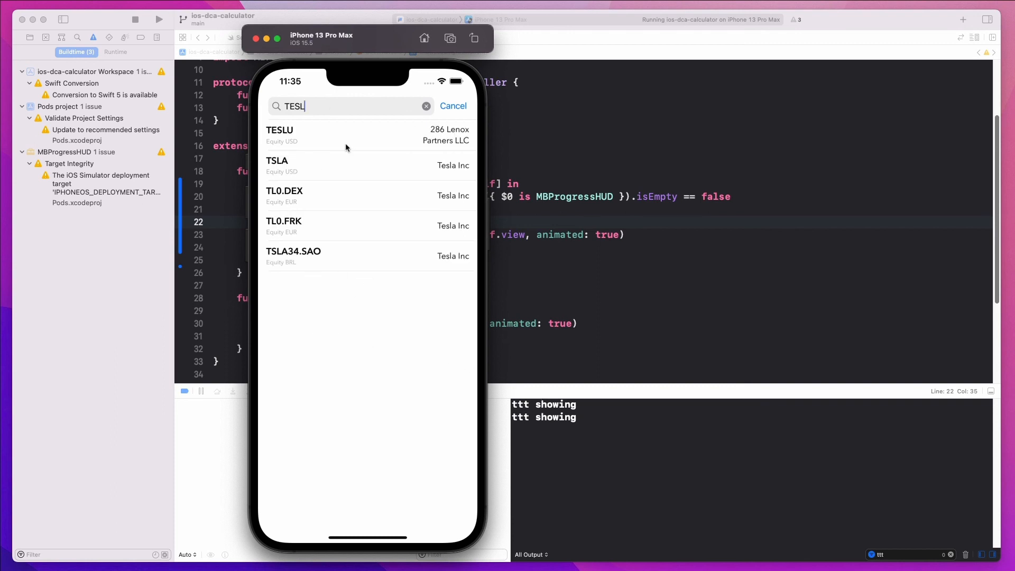
{"action": "key", "text": "Backspace"}
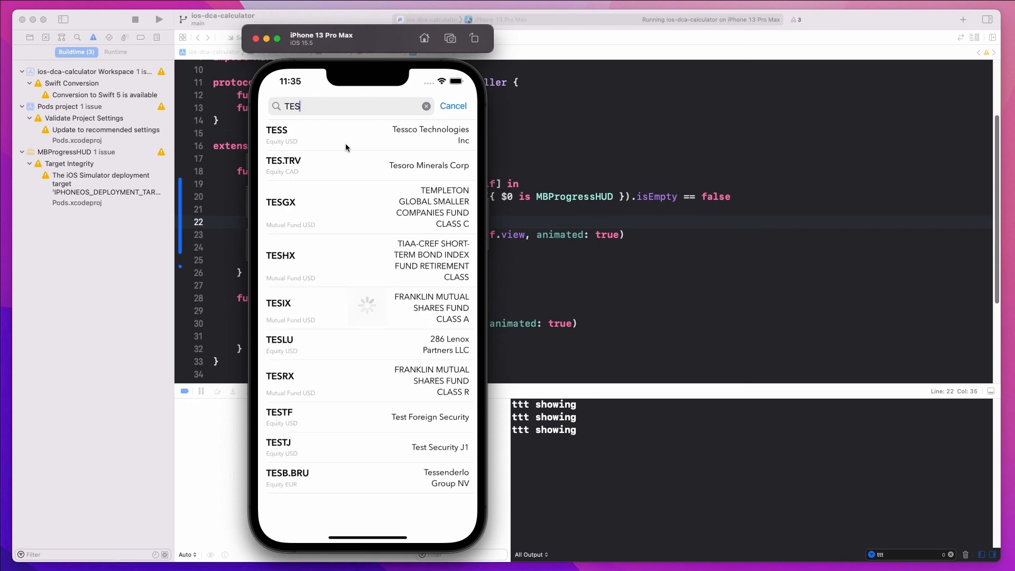
{"action": "key", "text": "BackSpace"}
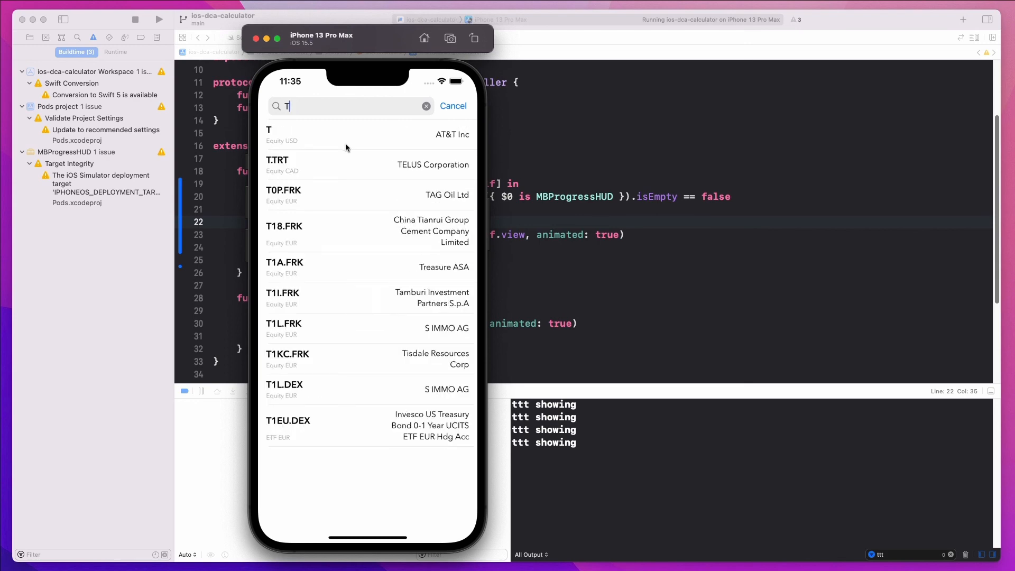
{"action": "type", "text": "E"}
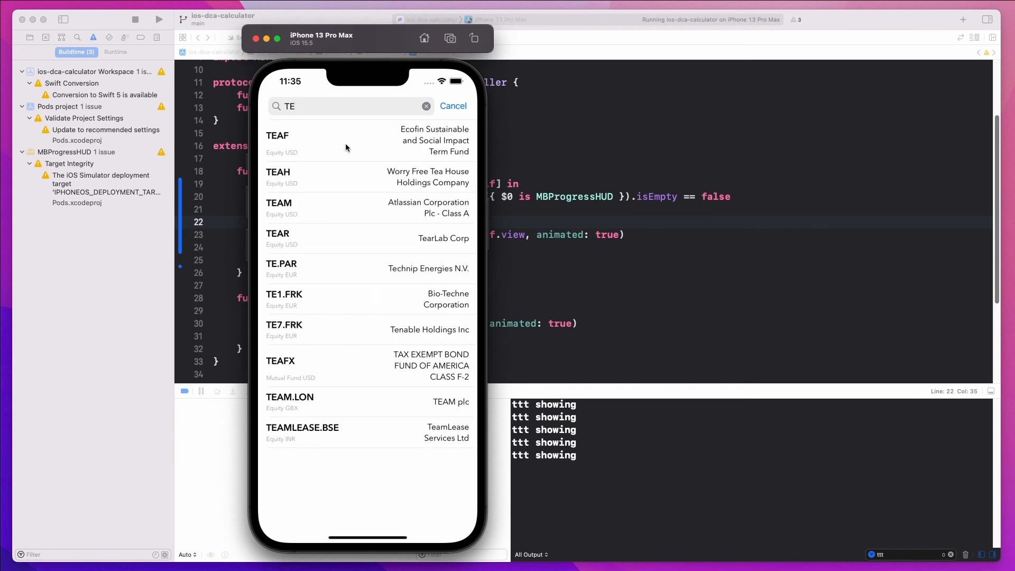
{"action": "key", "text": "backspace"}
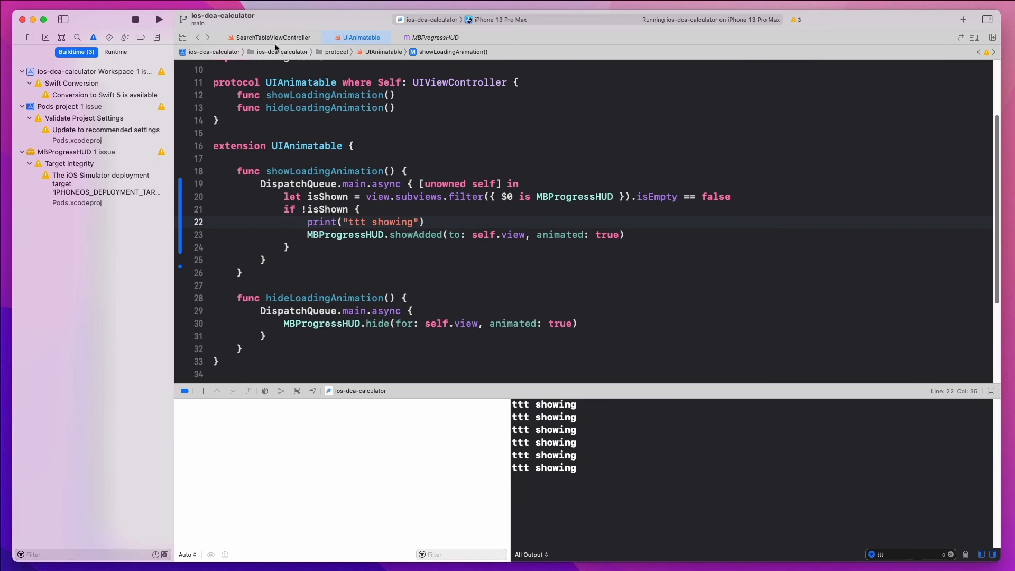
{"action": "left_click", "coordinate": [273, 37]}
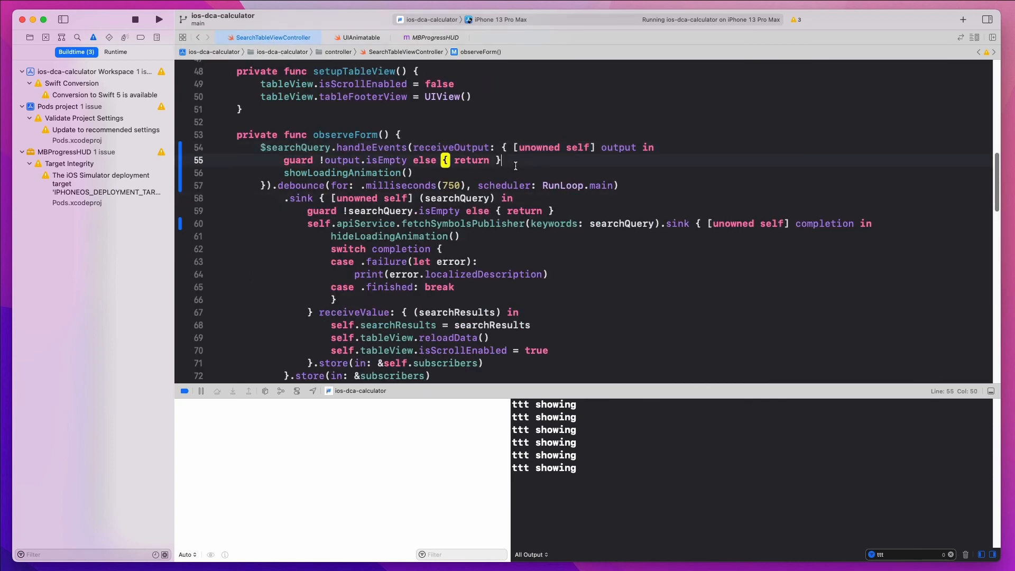